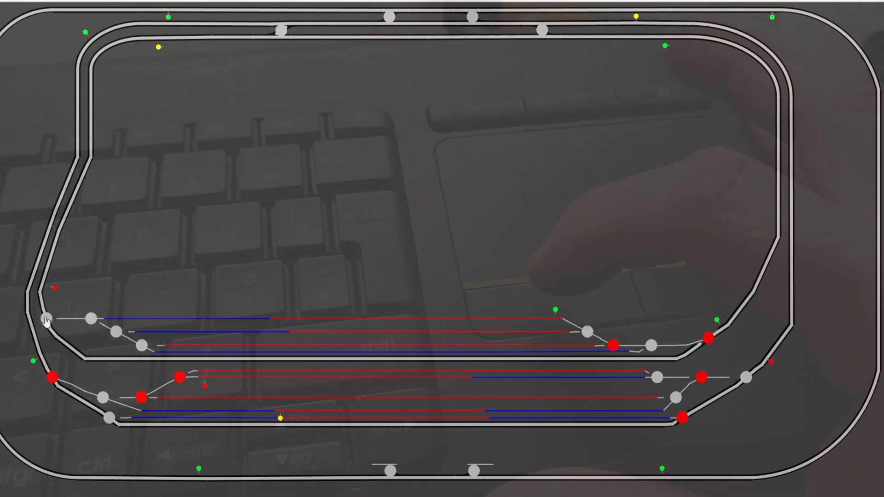
- Throw and reset the upper inner loop turnout, then throw the outer top-track turnout
click(46, 319)
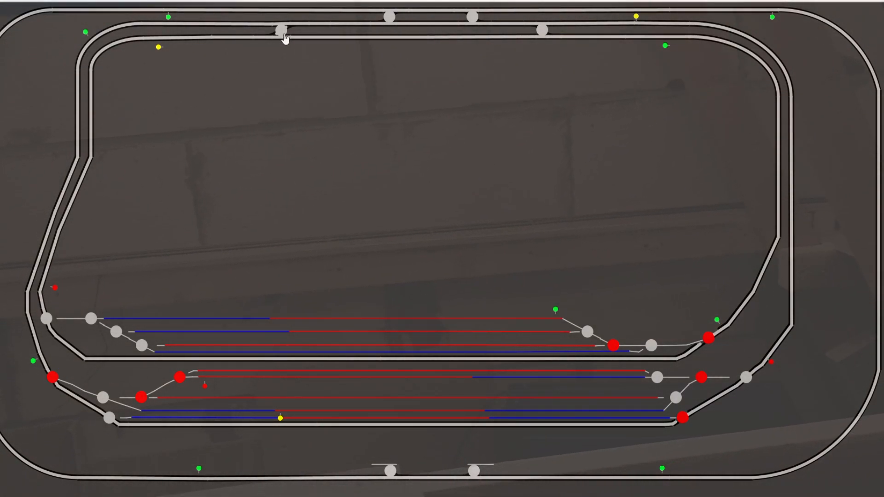
click(280, 30)
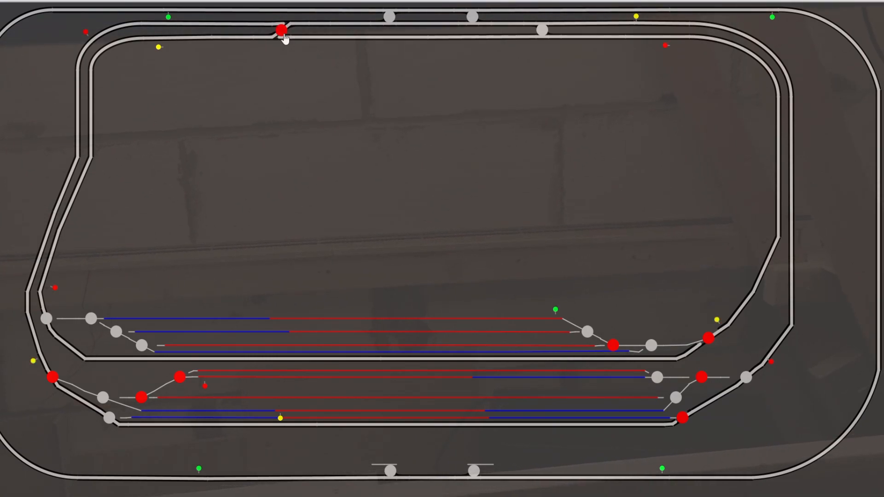
click(281, 29)
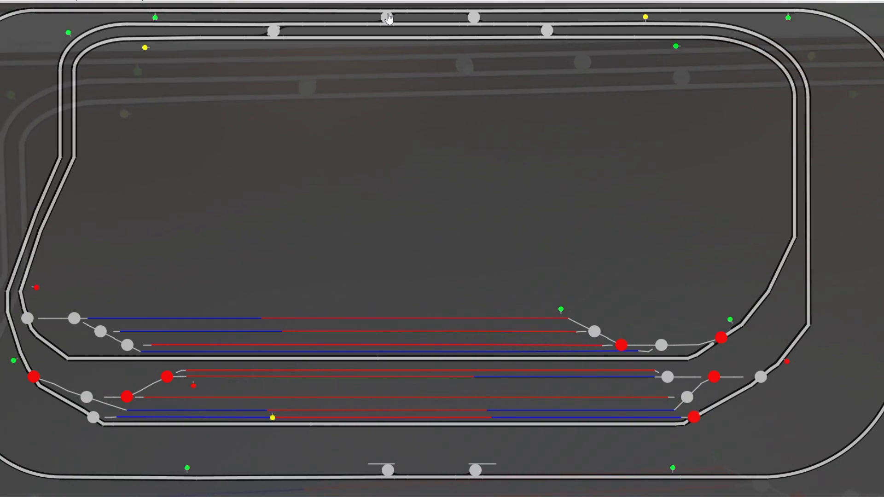
click(387, 17)
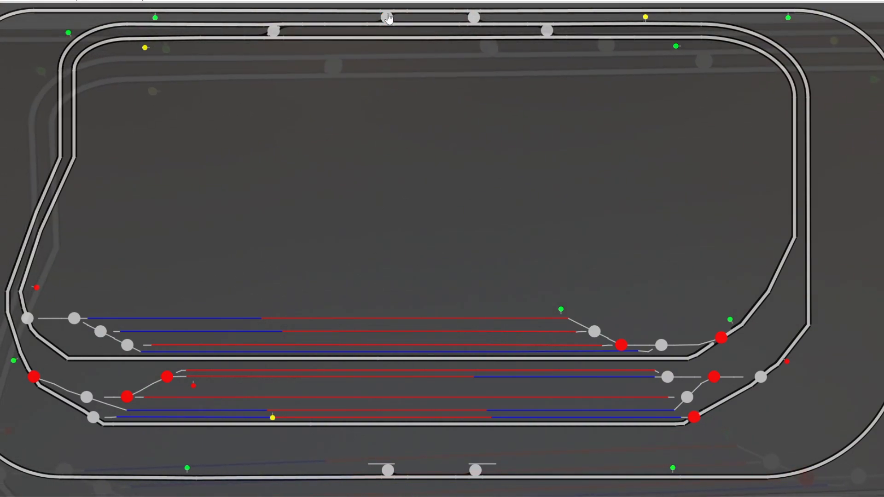
click(387, 18)
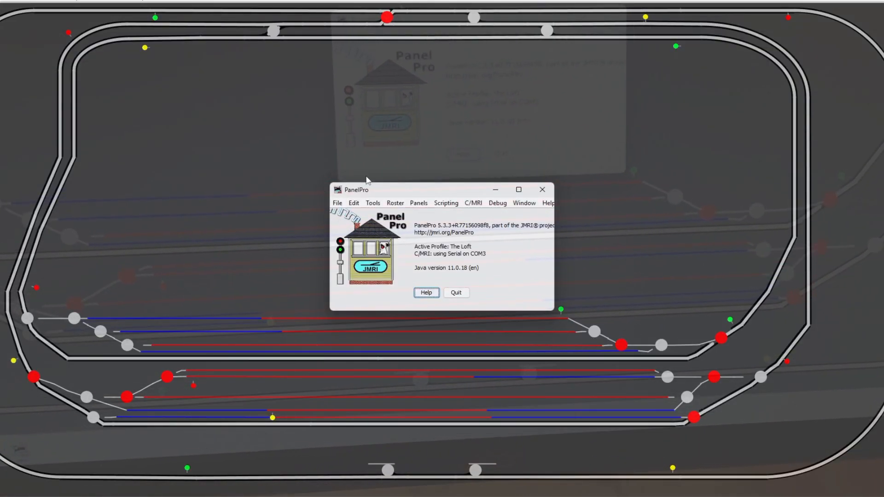
- Open the Sensors table and inspect CD AC Yard bypass PC End's Inverted setting
click(373, 203)
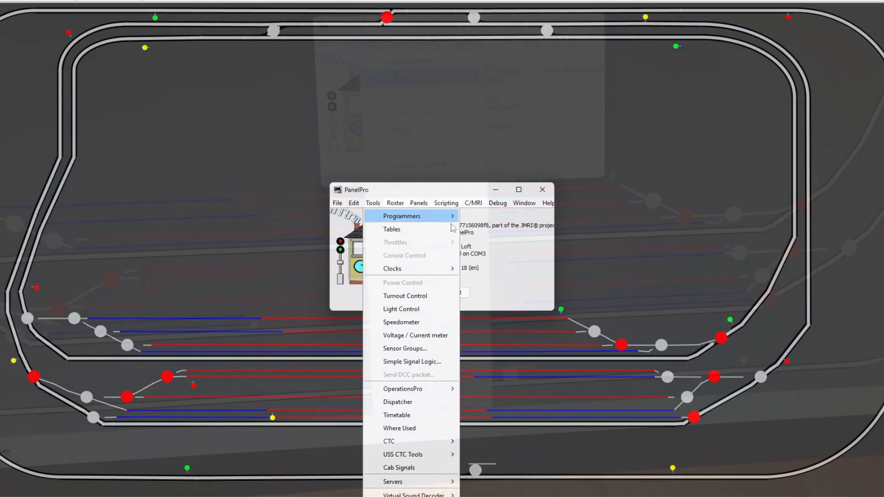
click(372, 203)
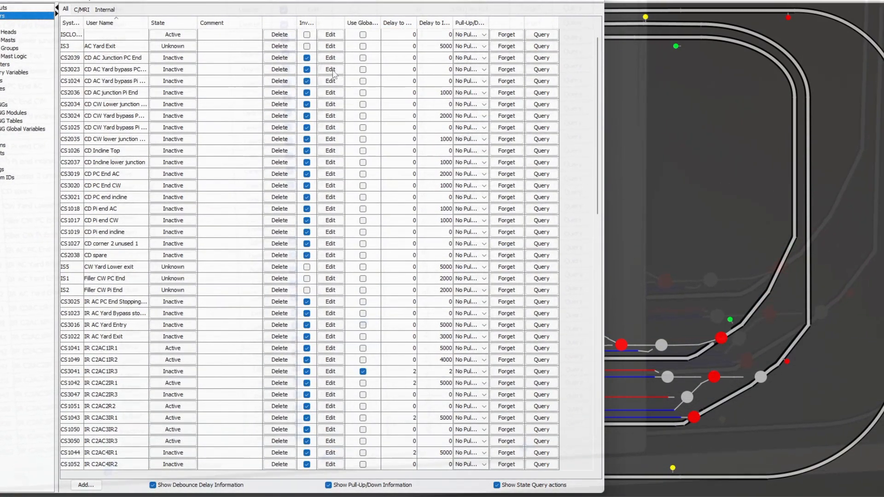
click(330, 69)
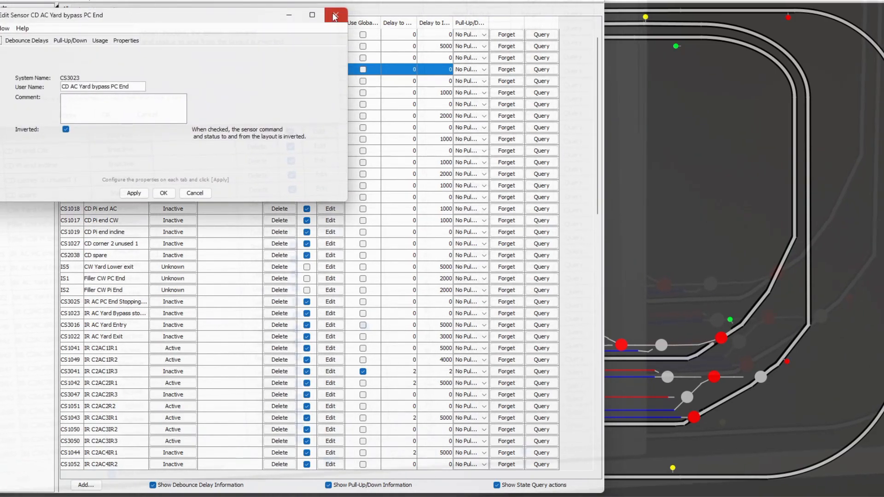
click(334, 15)
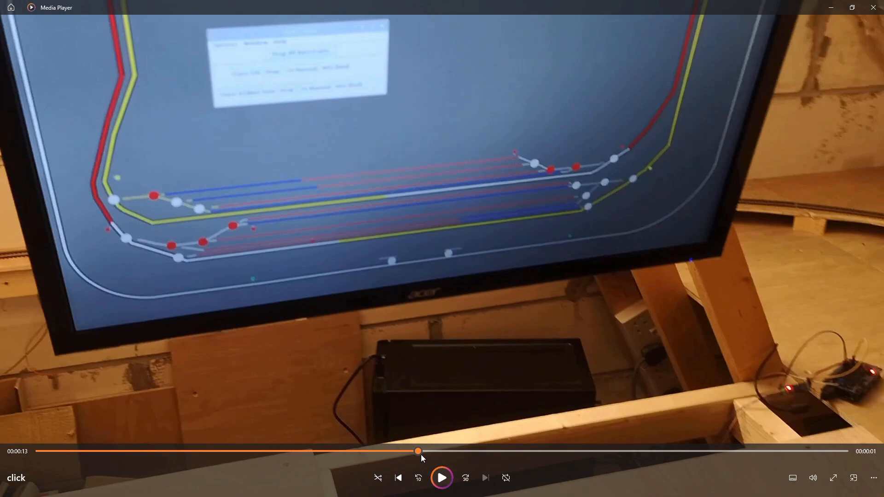
mouse_move(447, 379)
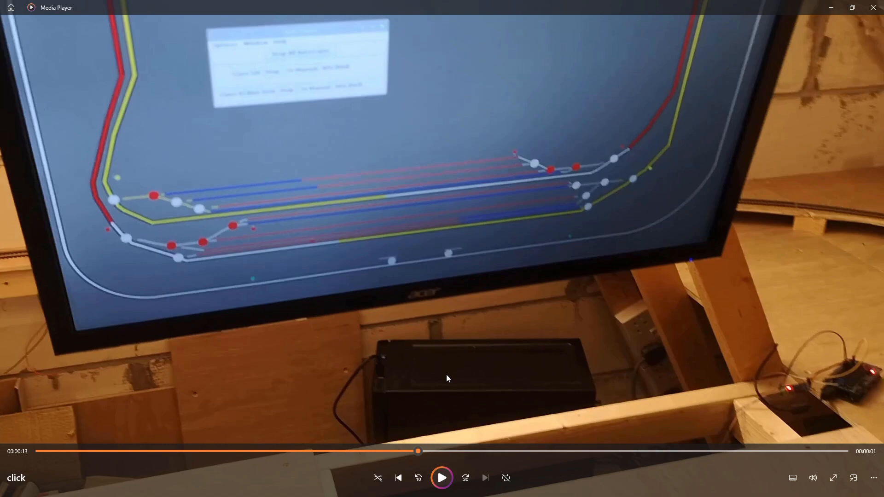
mouse_move(351, 246)
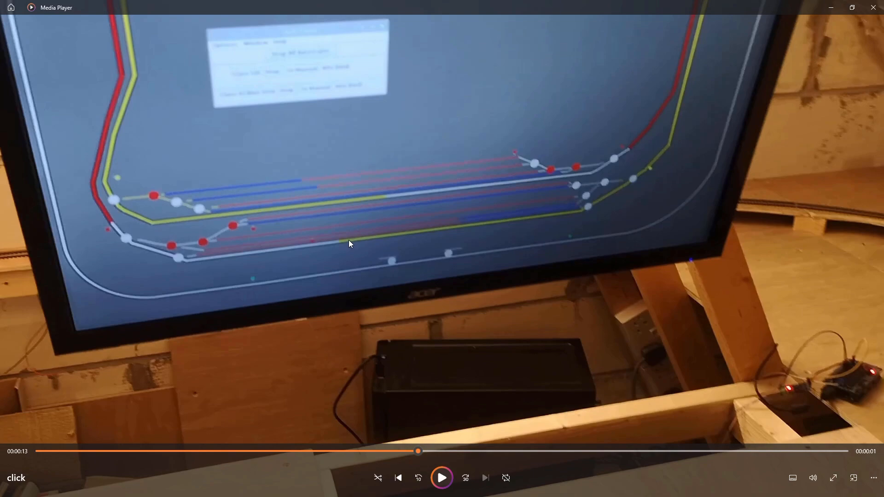
mouse_move(353, 161)
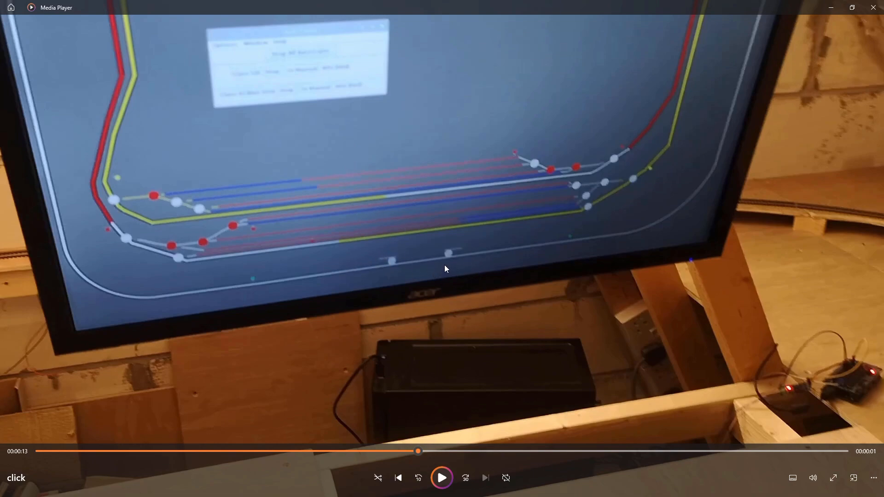
mouse_move(417, 256)
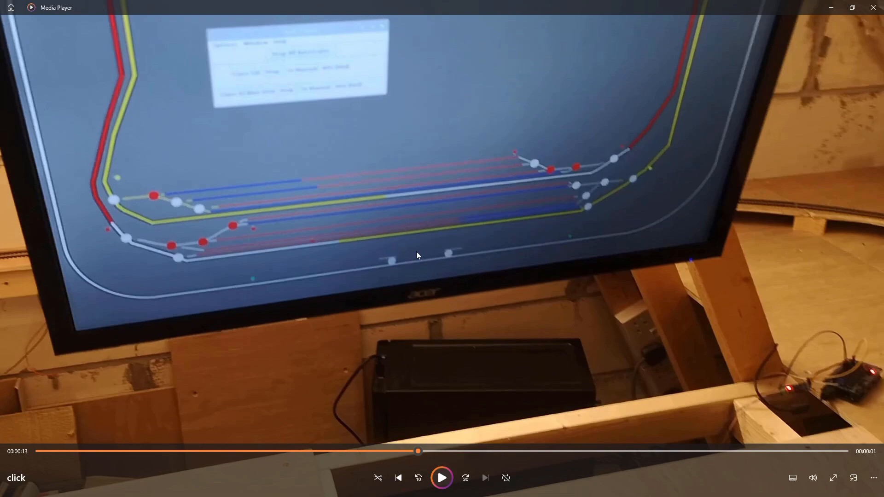
mouse_move(268, 252)
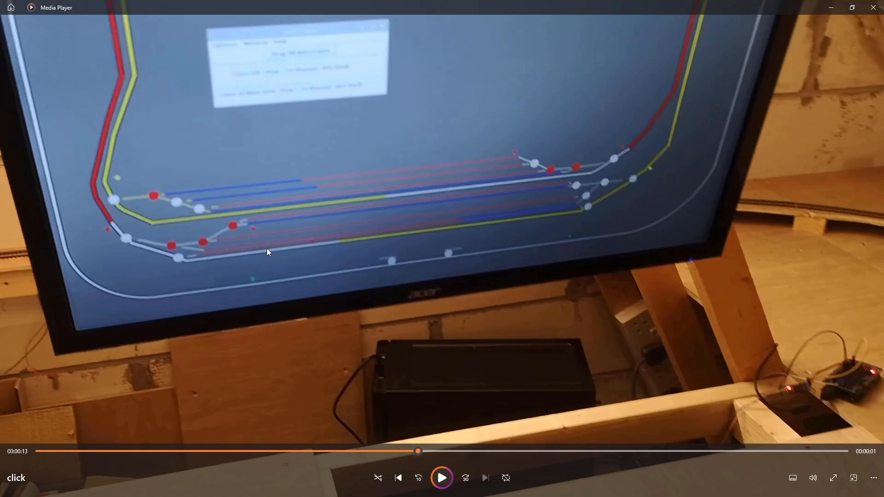
mouse_move(171, 218)
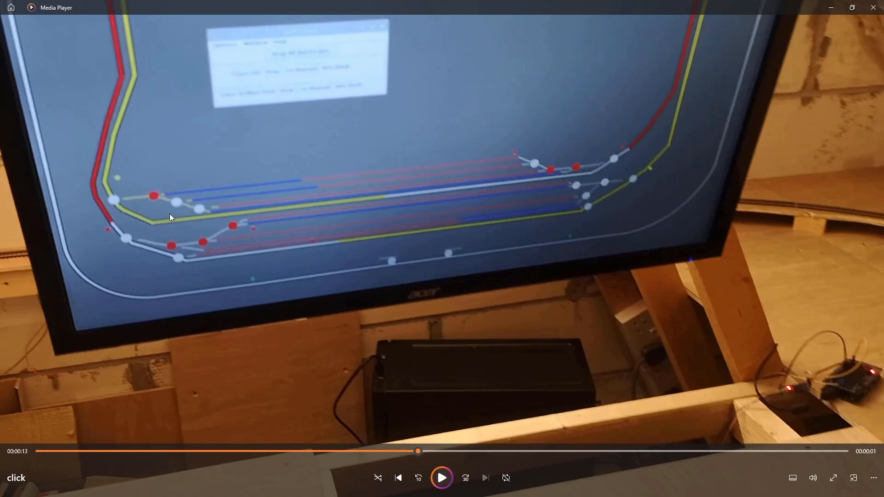
mouse_move(340, 341)
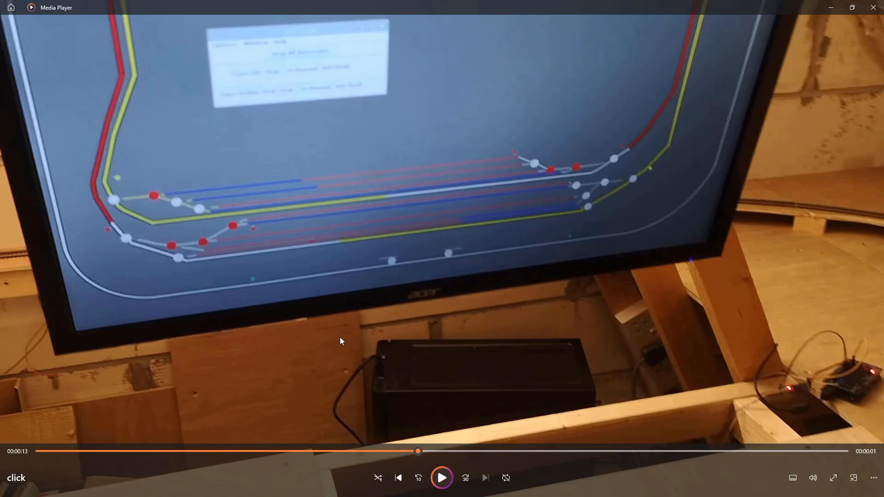
mouse_move(322, 318)
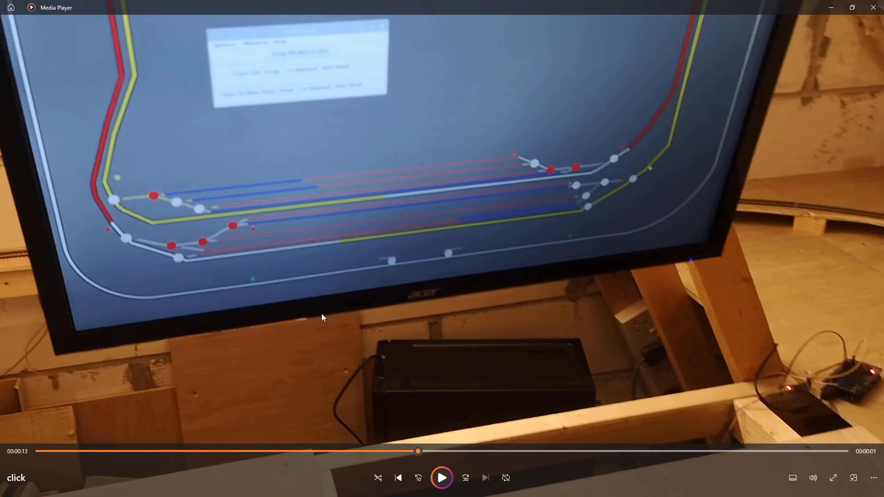
mouse_move(328, 289)
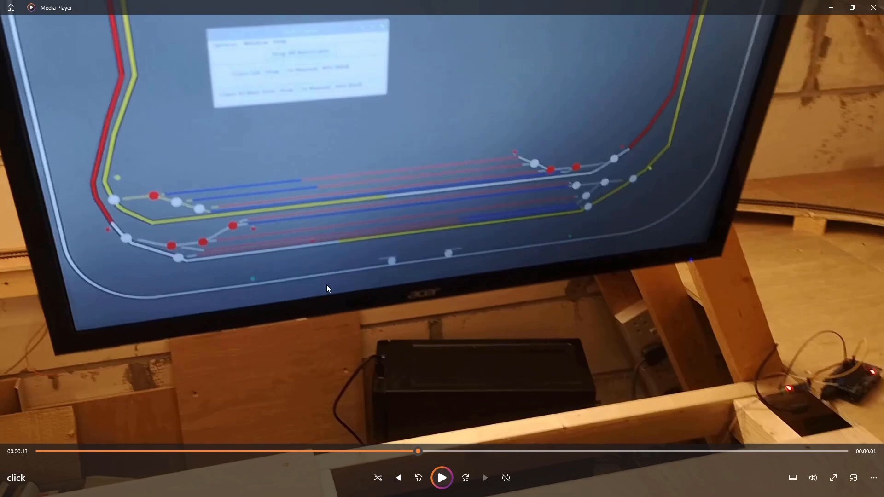
mouse_move(148, 149)
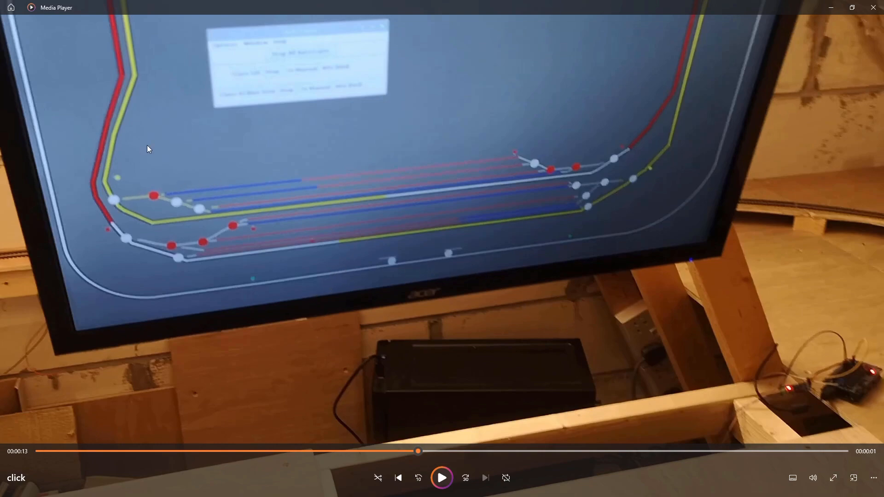
mouse_move(416, 157)
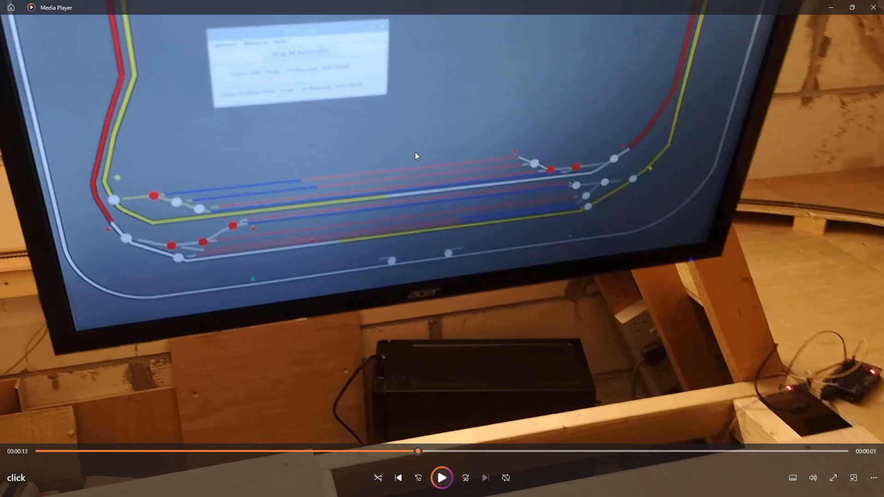
mouse_move(121, 201)
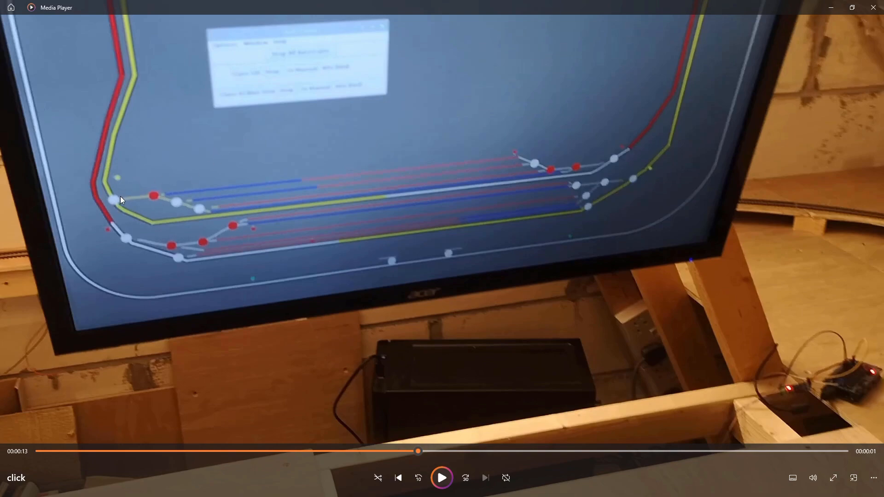
mouse_move(145, 170)
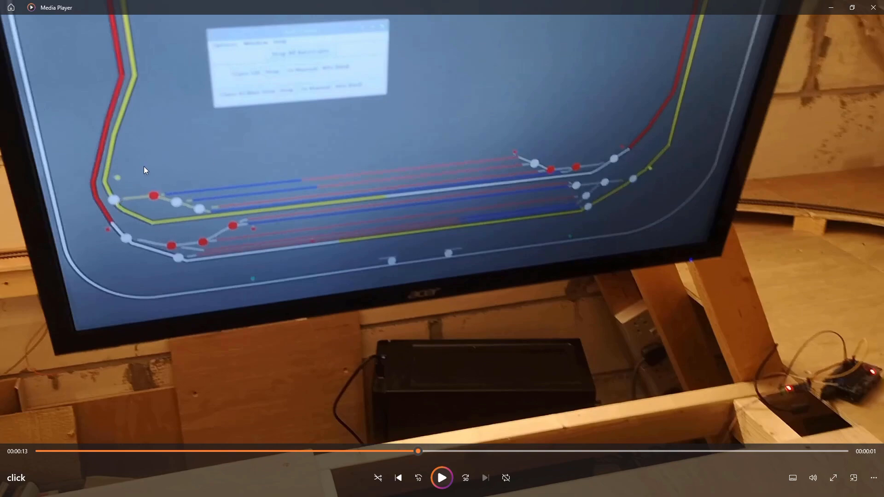
mouse_move(391, 332)
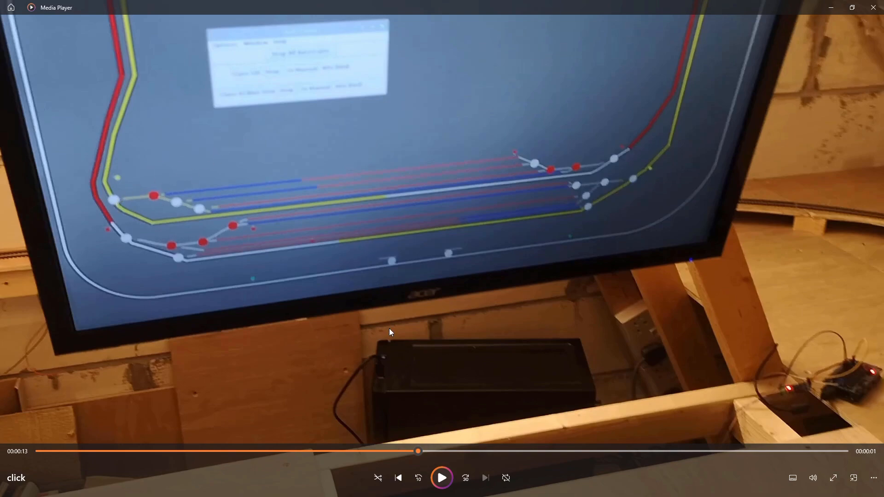
mouse_move(433, 370)
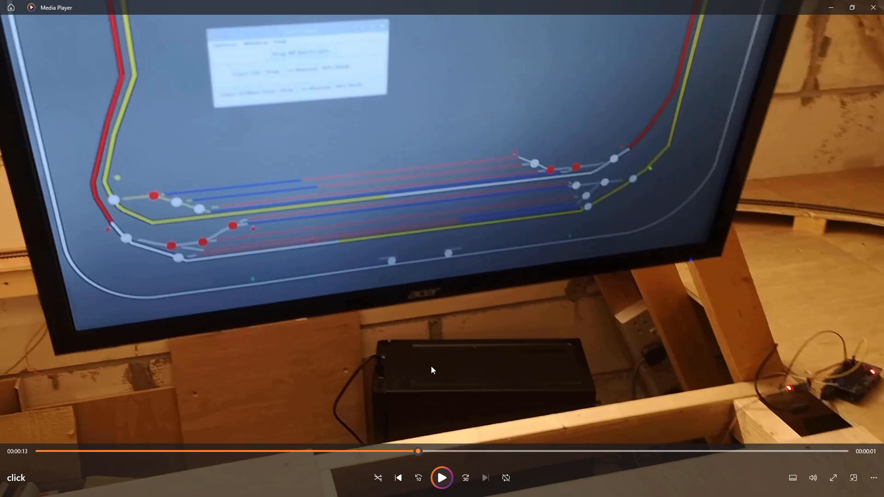
mouse_move(441, 372)
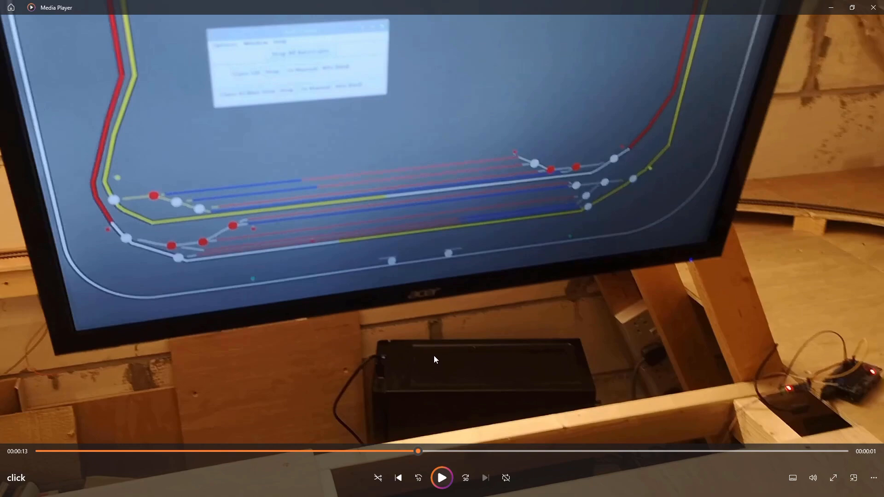
mouse_move(231, 246)
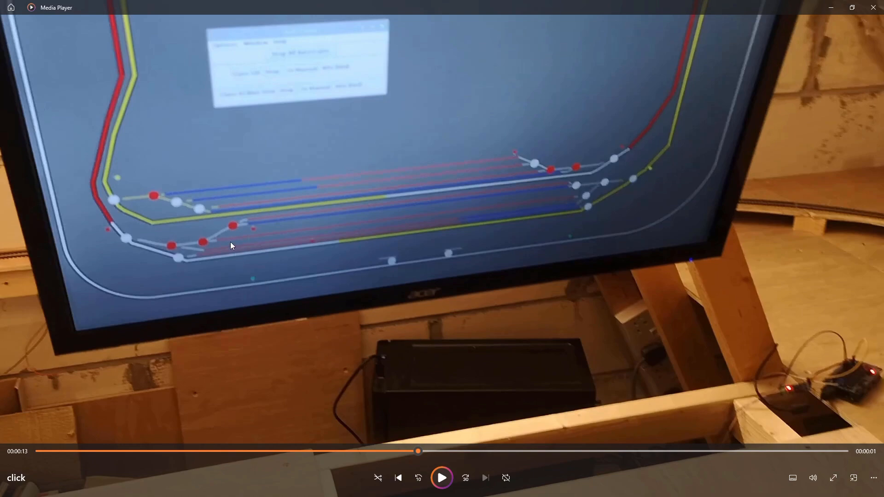
mouse_move(121, 201)
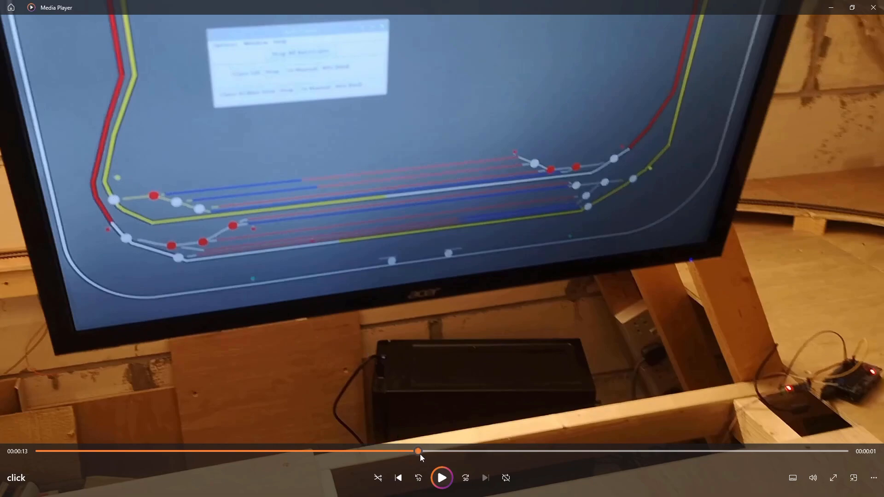
- Play the close-up panel clip and pause it at 00:00:13
click(442, 478)
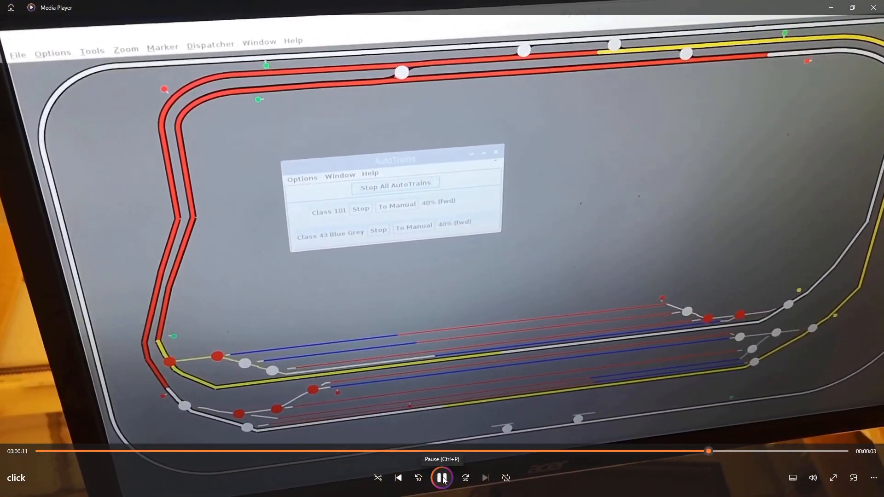
click(442, 477)
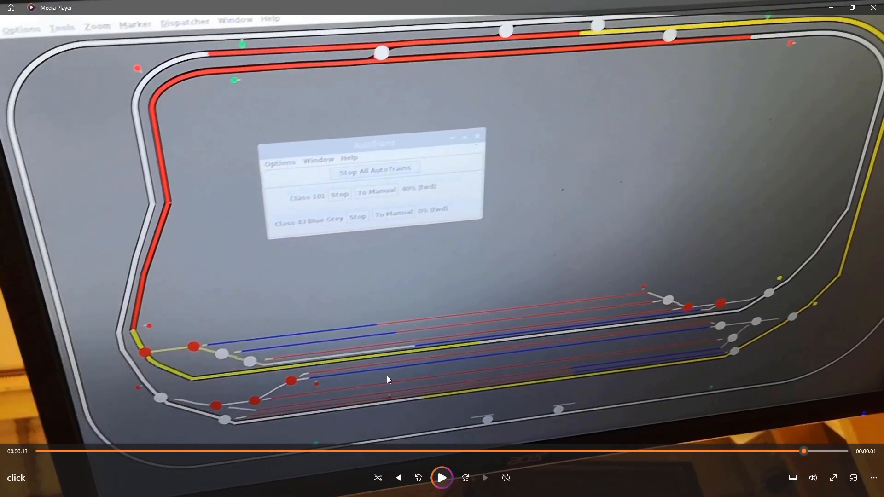
mouse_move(384, 349)
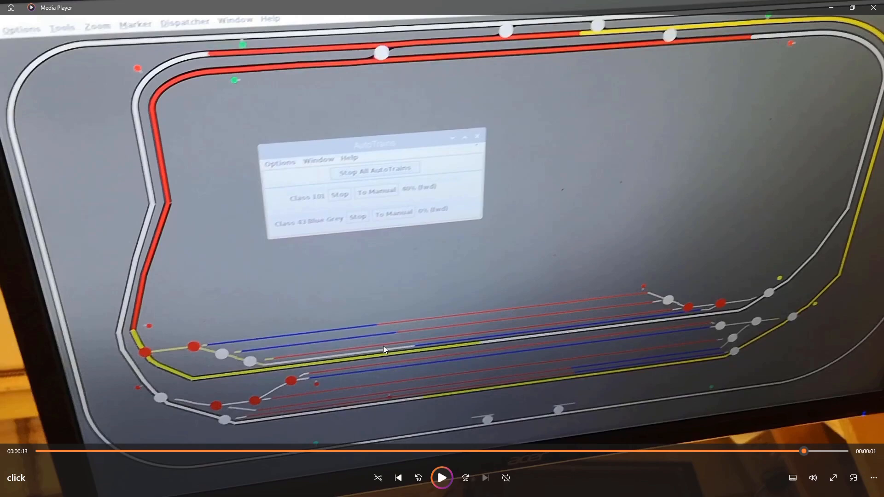
mouse_move(203, 367)
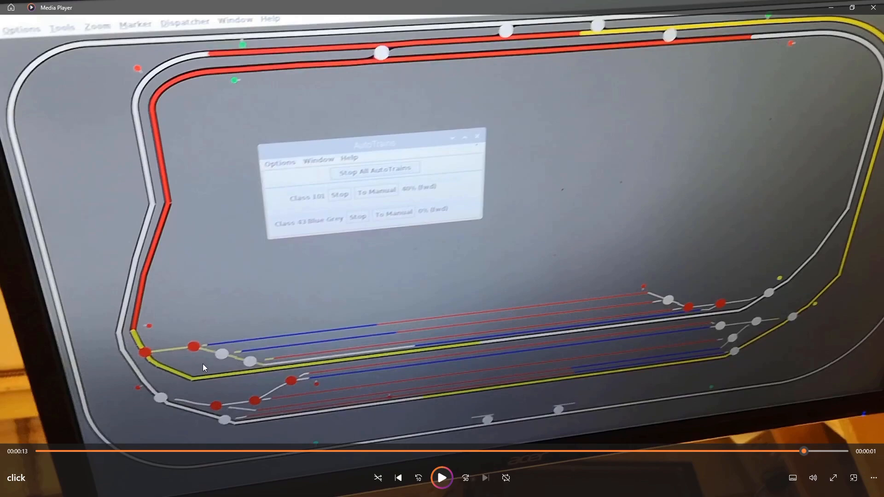
mouse_move(139, 334)
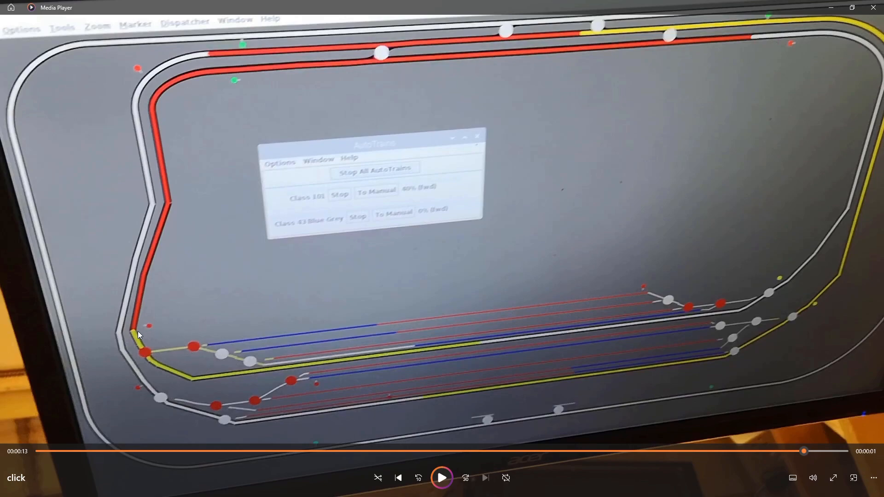
mouse_move(167, 295)
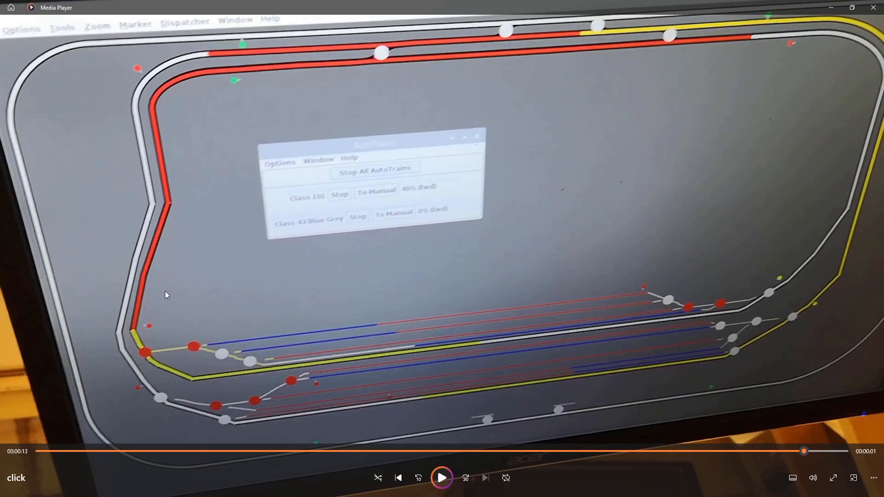
mouse_move(159, 284)
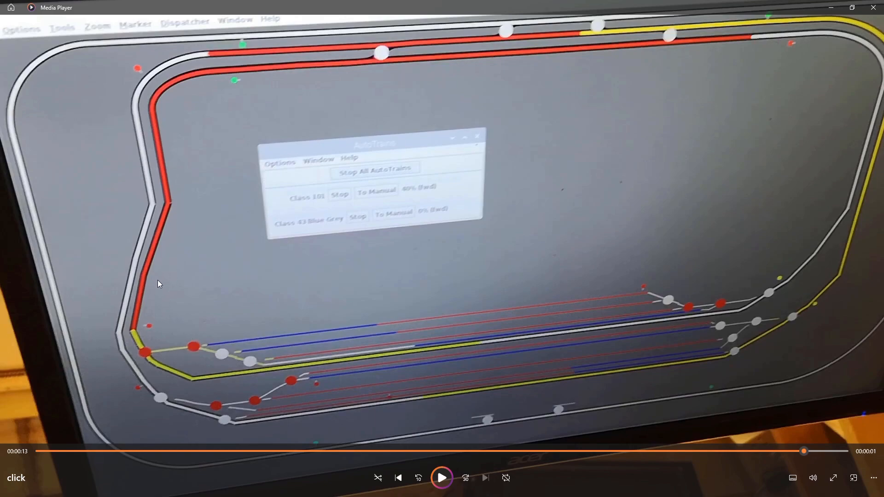
mouse_move(131, 332)
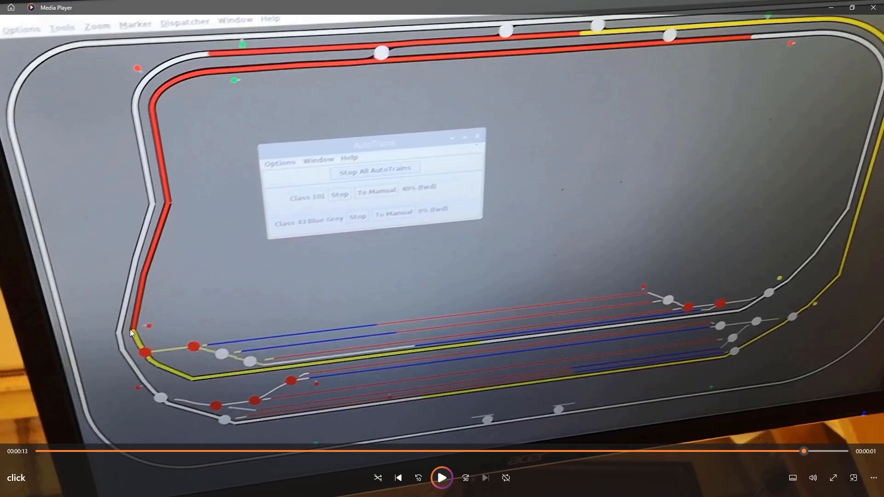
mouse_move(191, 134)
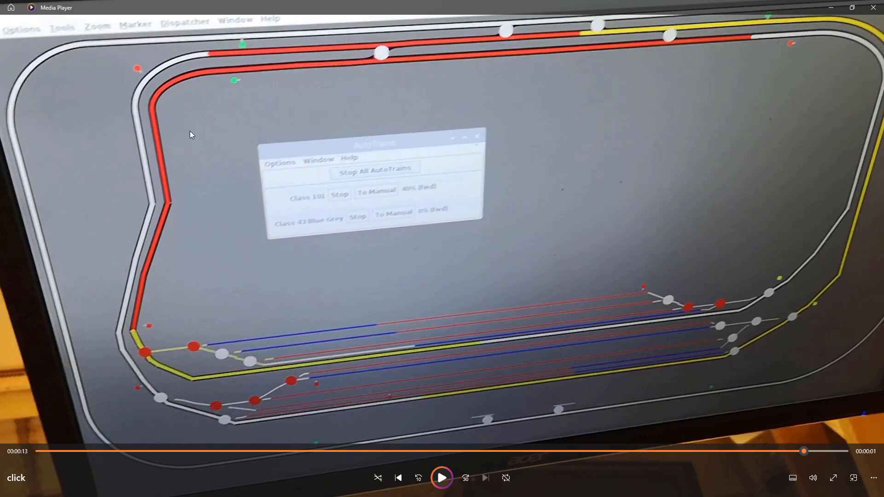
mouse_move(136, 352)
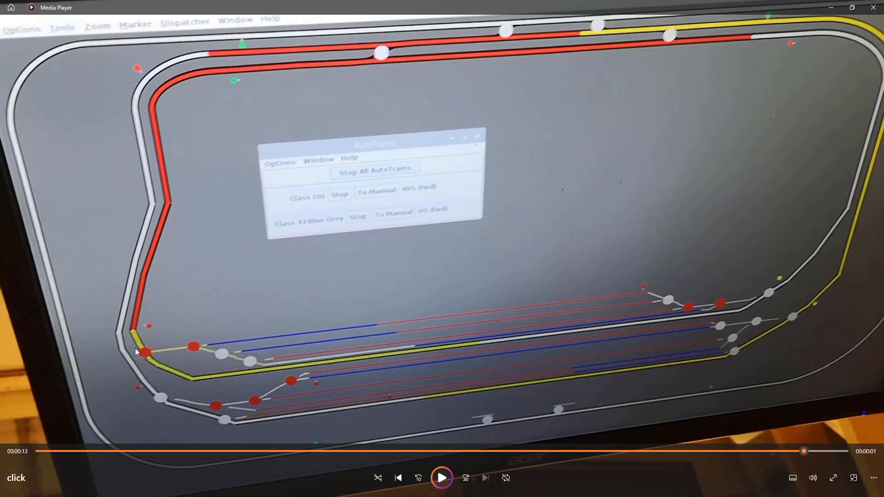
mouse_move(154, 355)
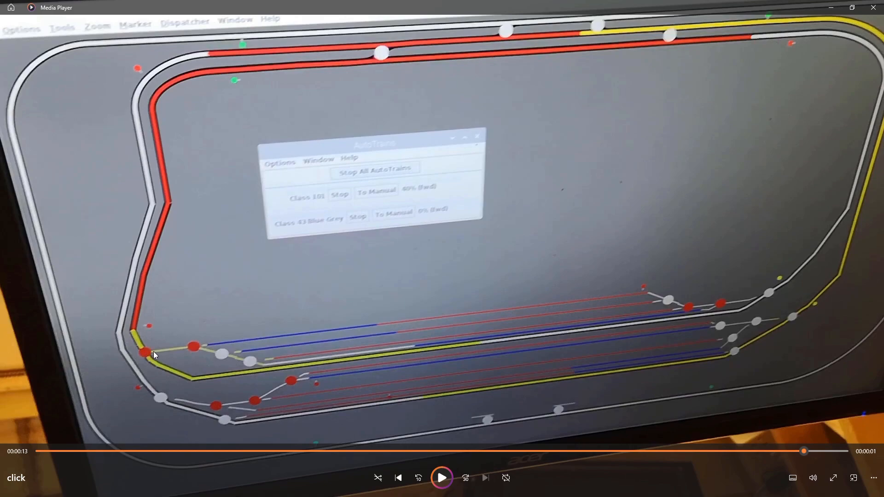
mouse_move(180, 333)
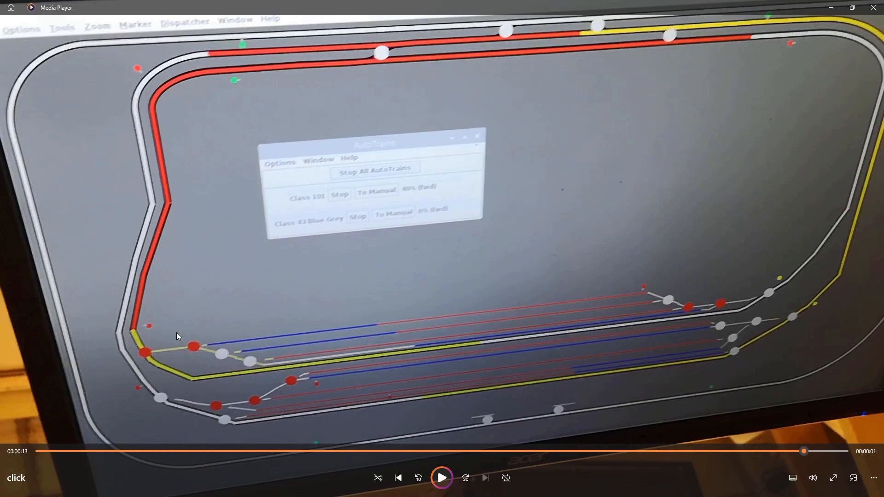
mouse_move(208, 305)
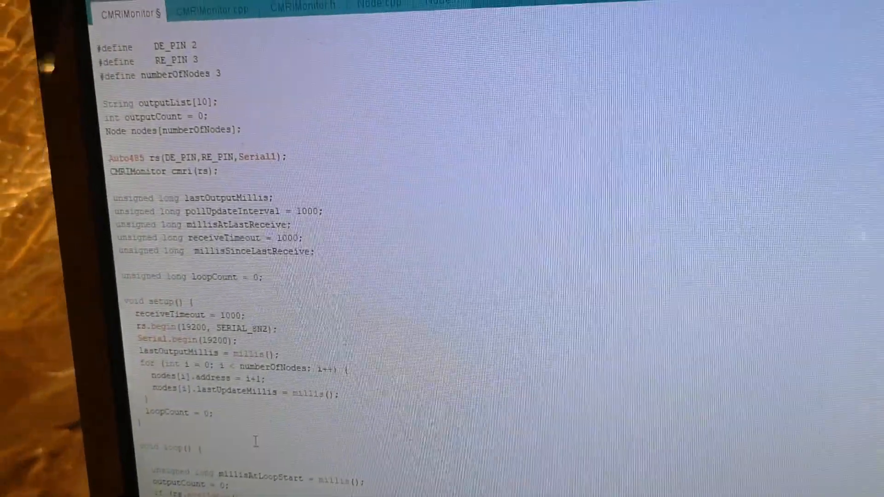
- Scroll the CMRIMonitor sketch past setup() to the loop's substring-splitting code
scroll(down, 3)
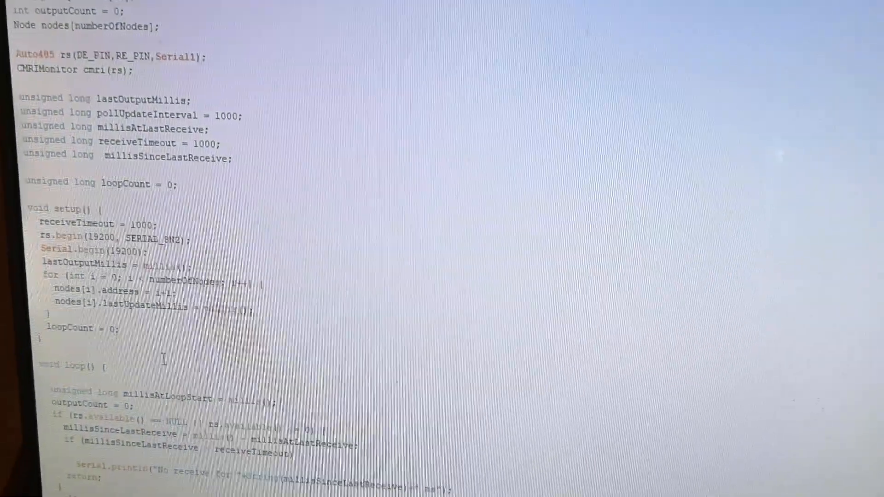
scroll(down, 3)
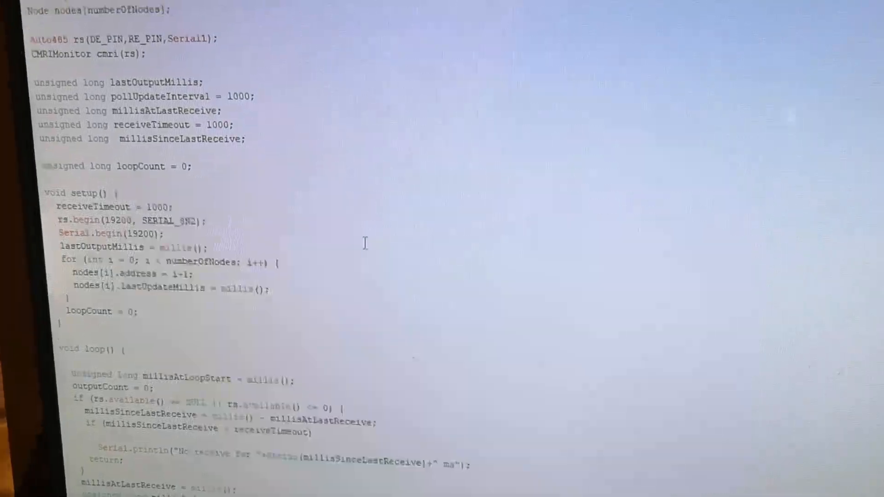
scroll(down, 3)
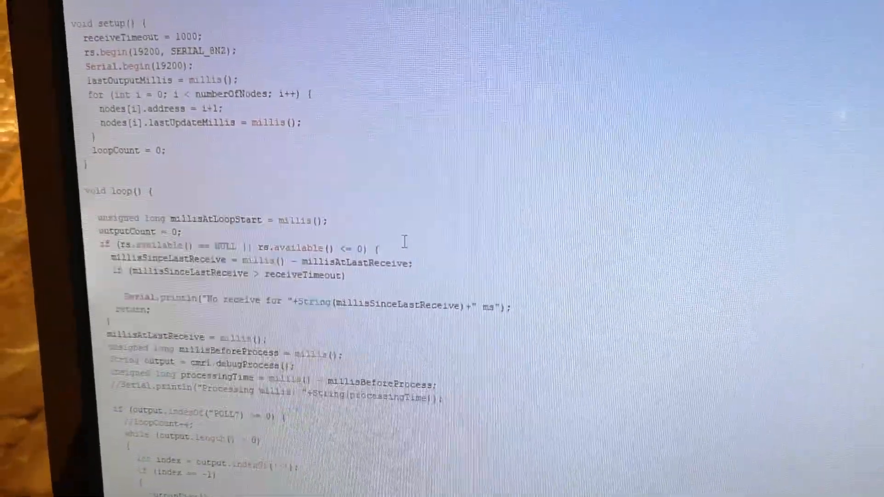
scroll(up, 3)
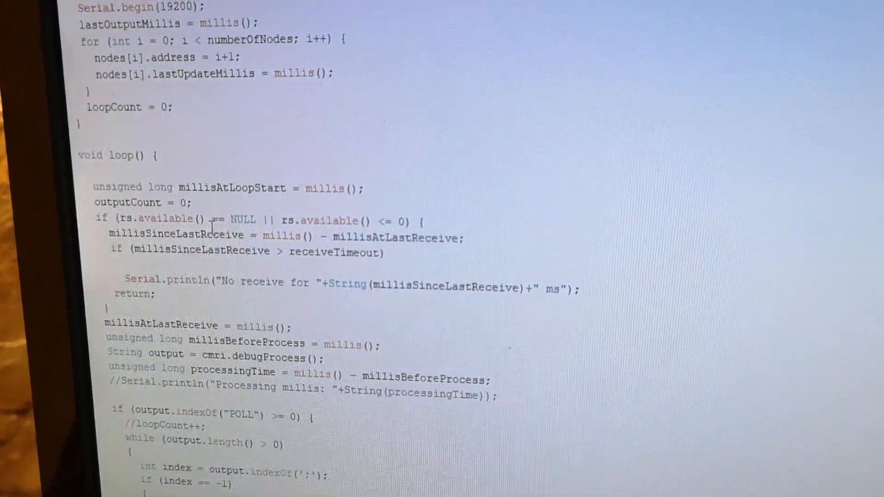
scroll(up, 3)
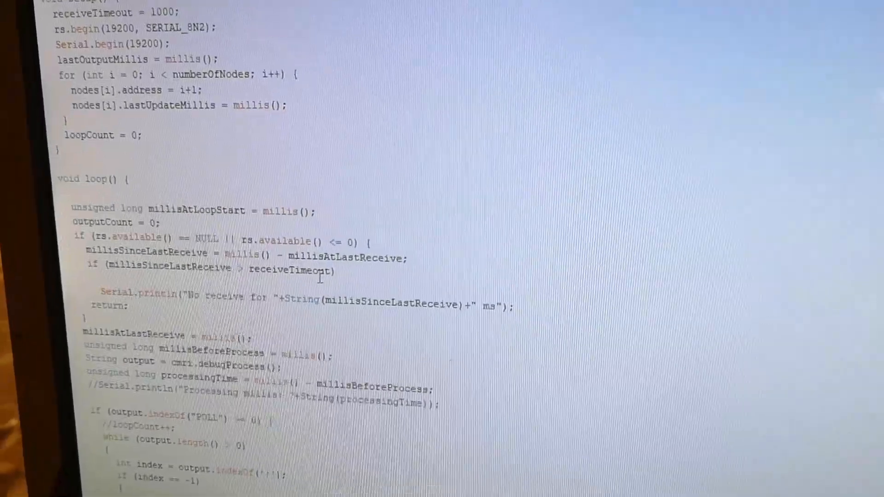
scroll(down, 3)
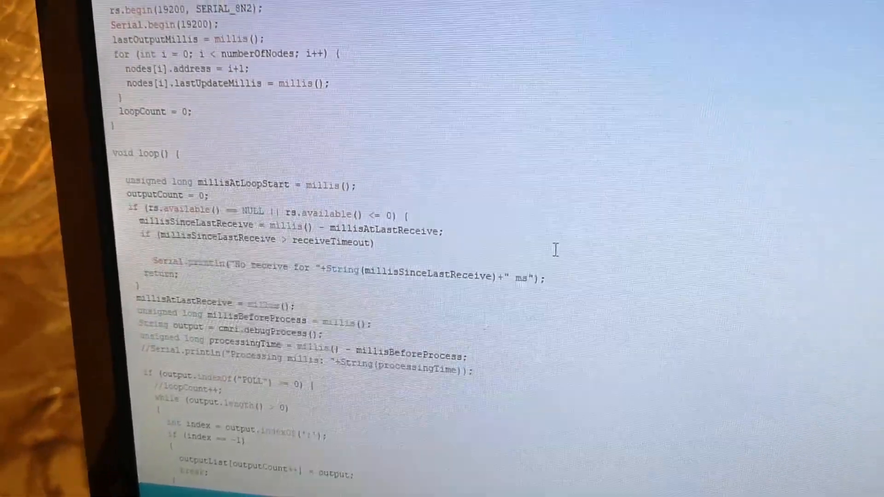
scroll(down, 3)
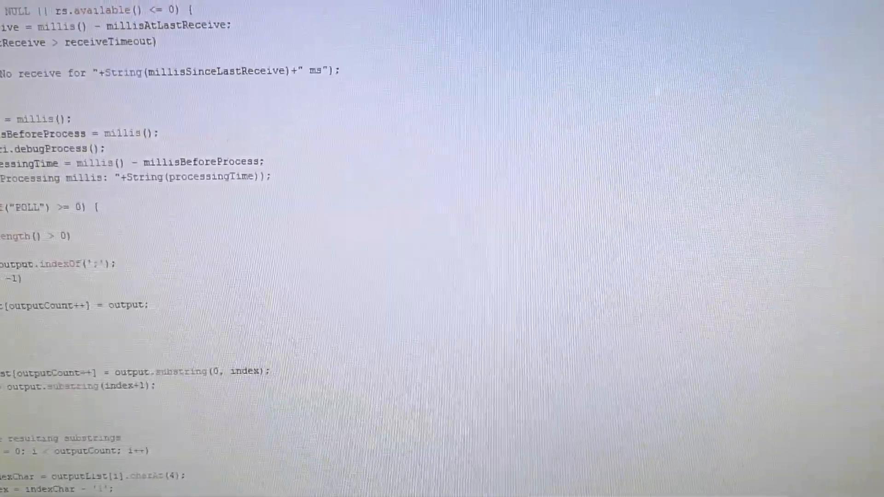
scroll(down, 3)
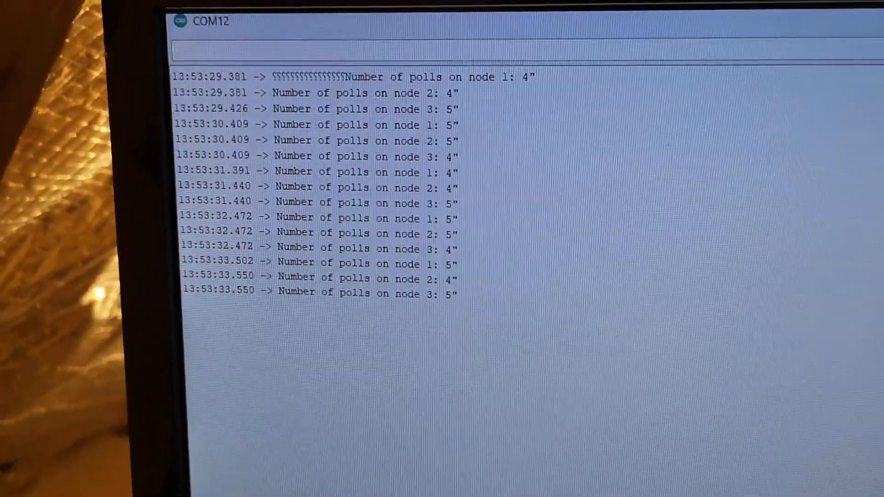
scroll(down, 3)
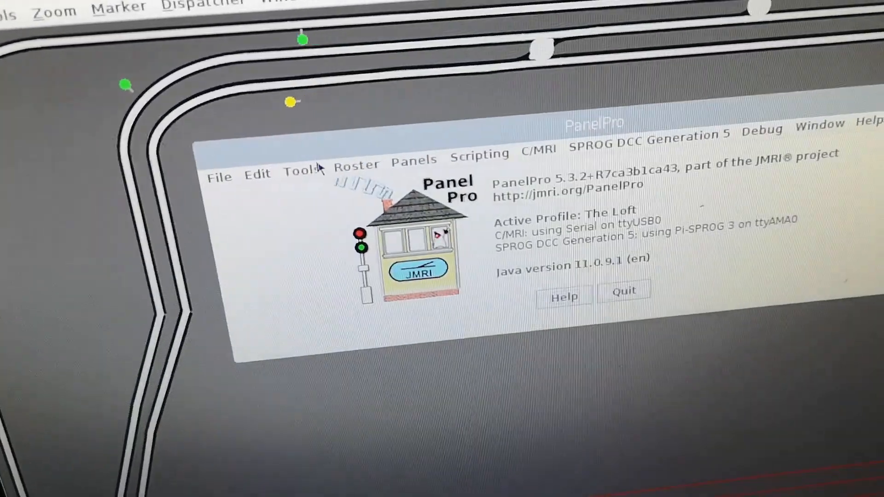
click(304, 172)
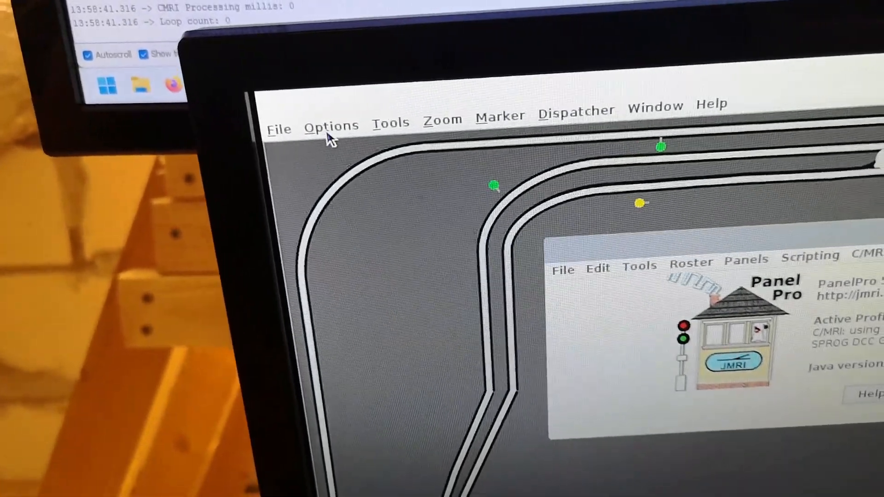
click(331, 125)
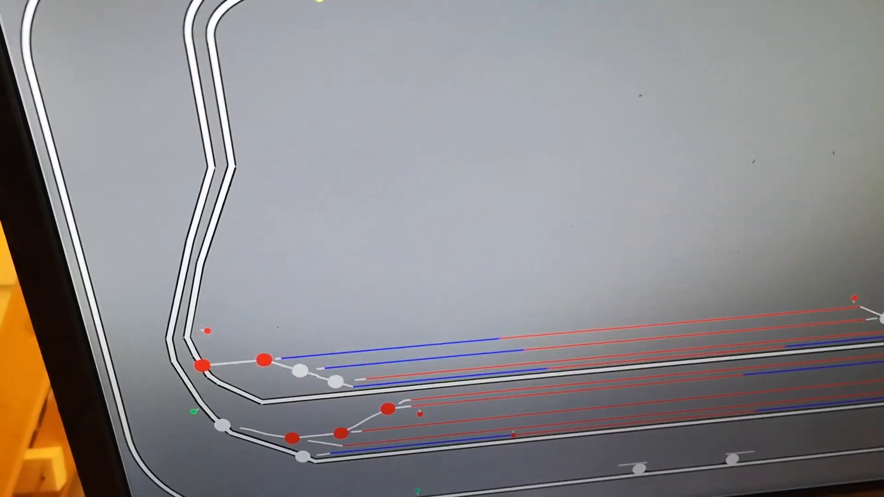
- Begin a new train via Dispatcher's Create New Train
click(275, 219)
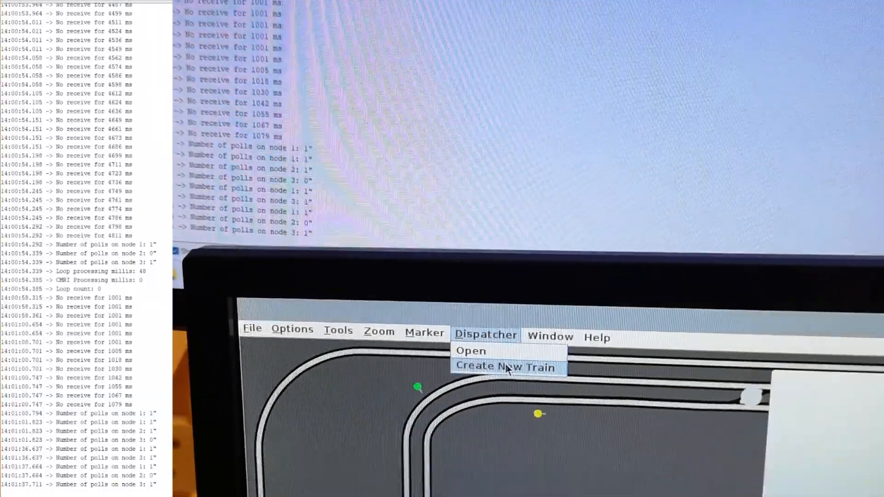
click(506, 366)
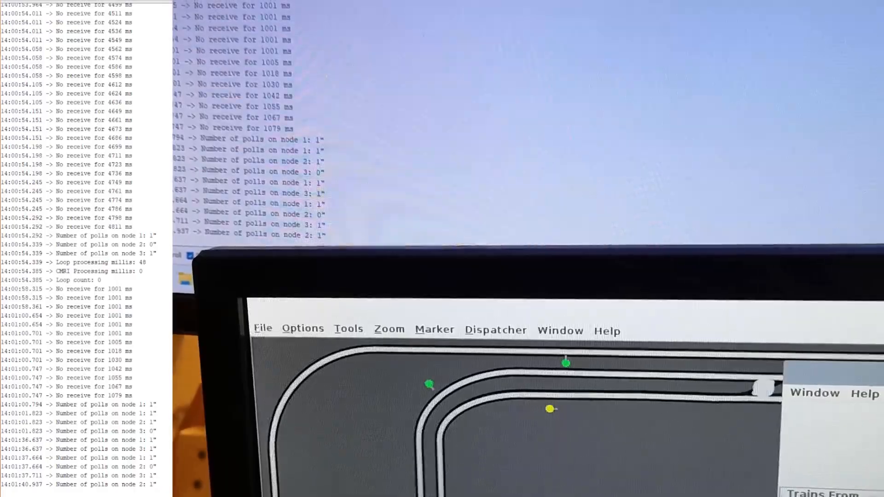
click(572, 94)
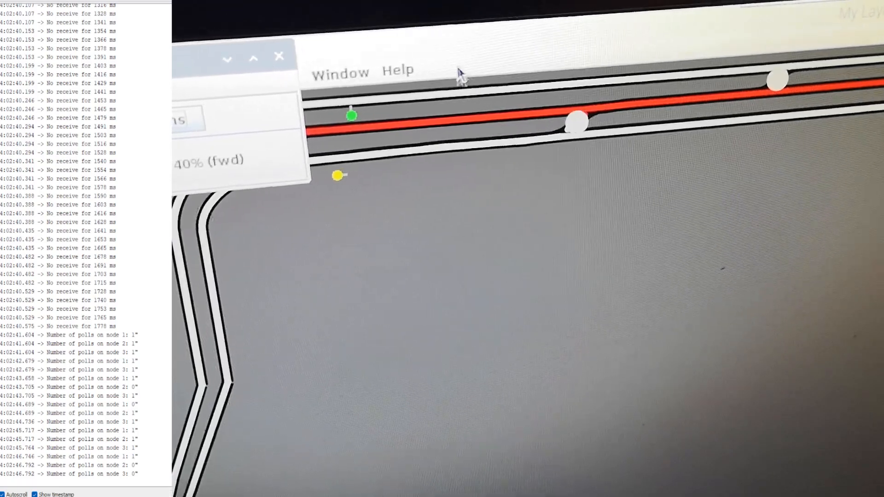
- Activate another new train and load a saved train info XML file into it
click(278, 56)
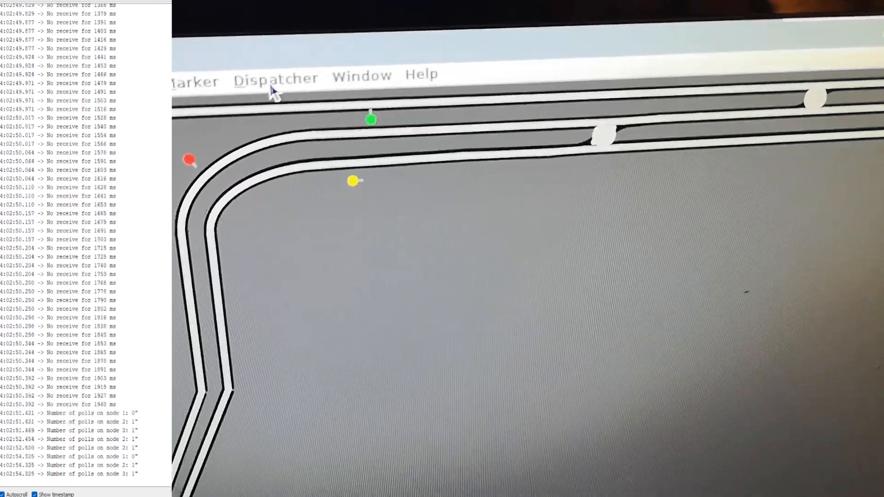
click(275, 77)
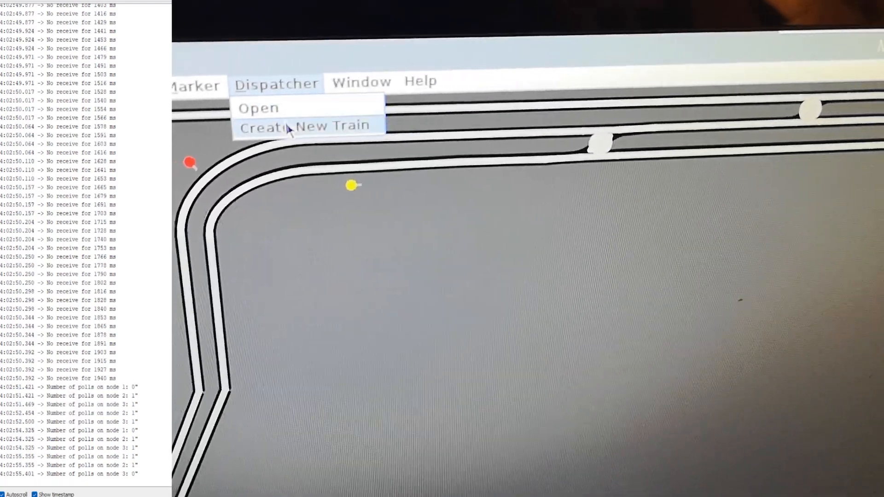
click(308, 125)
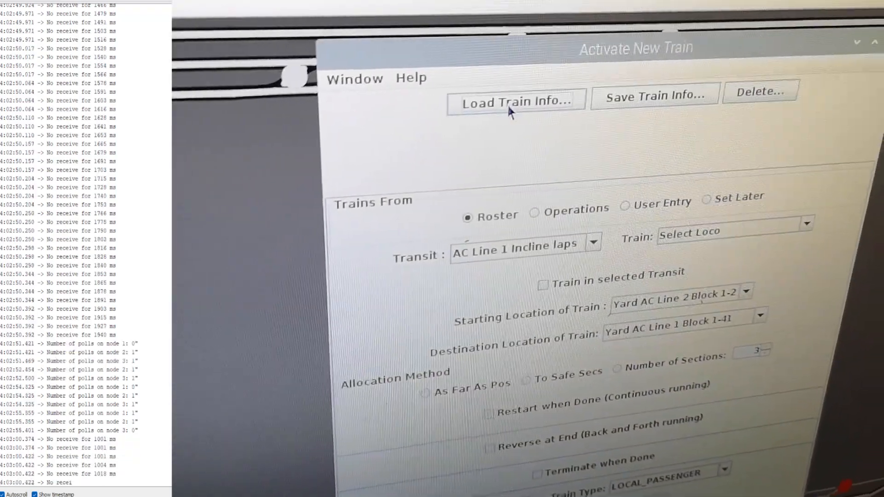
click(515, 102)
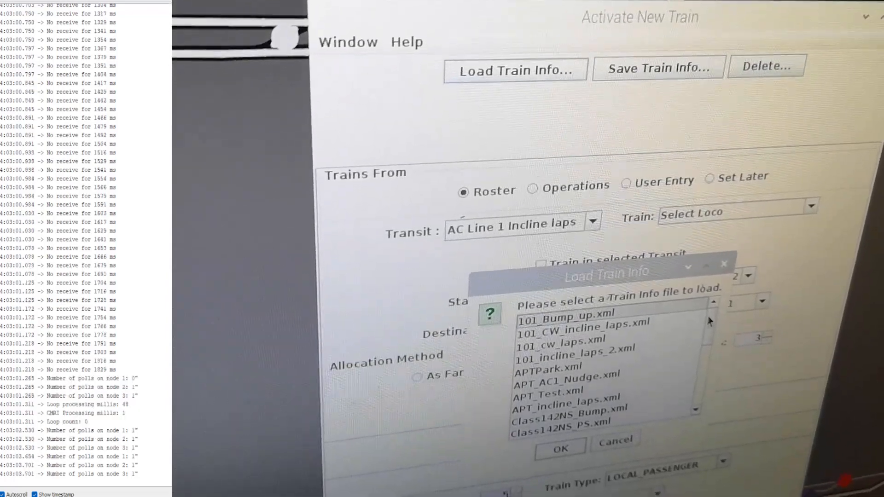
scroll(down, 3)
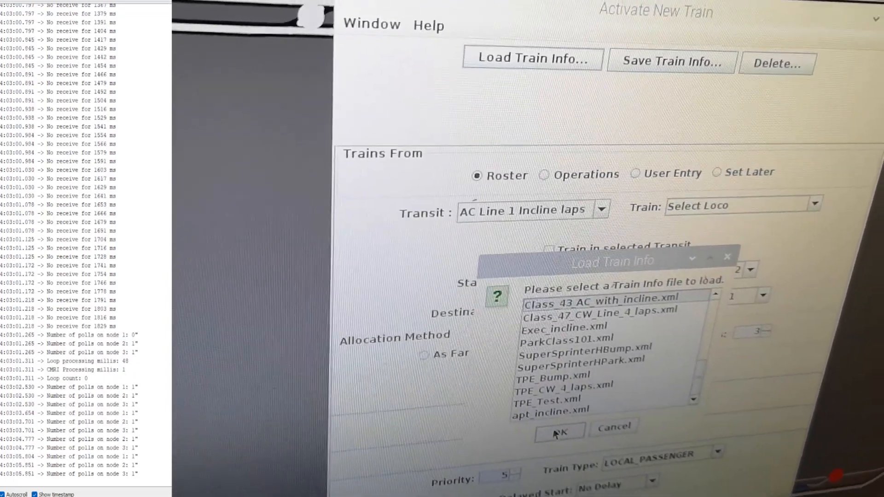
click(559, 432)
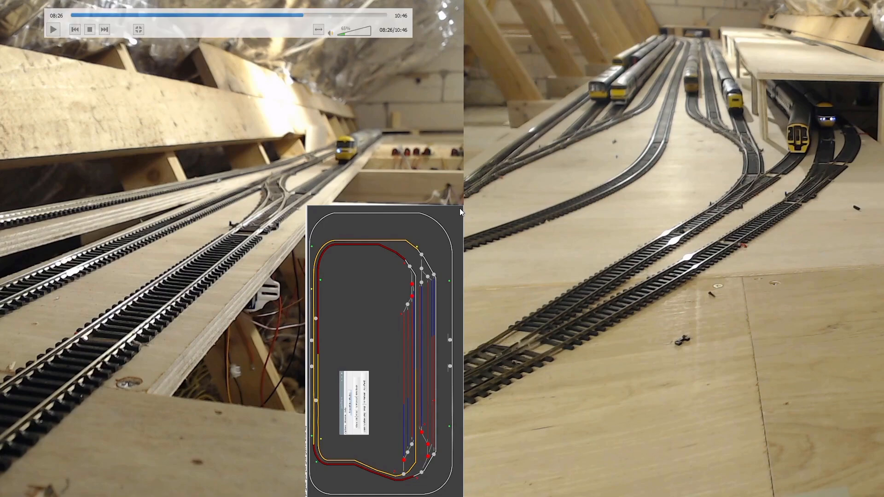
mouse_move(434, 191)
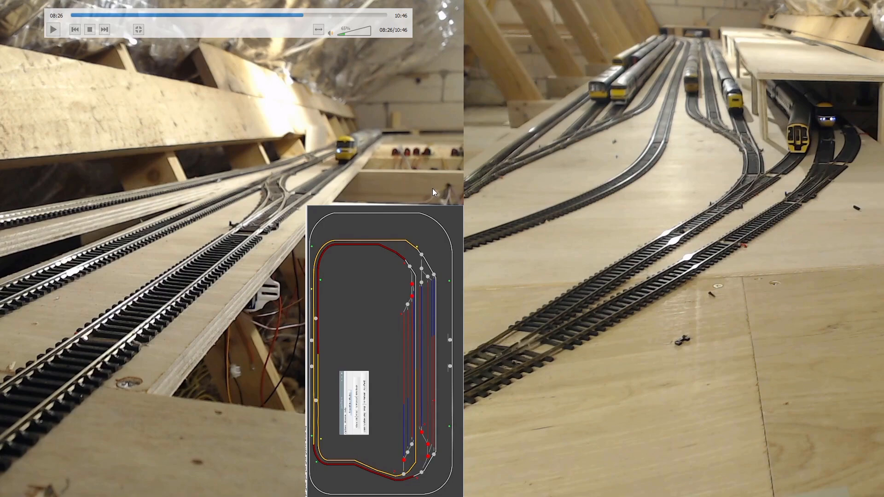
mouse_move(598, 151)
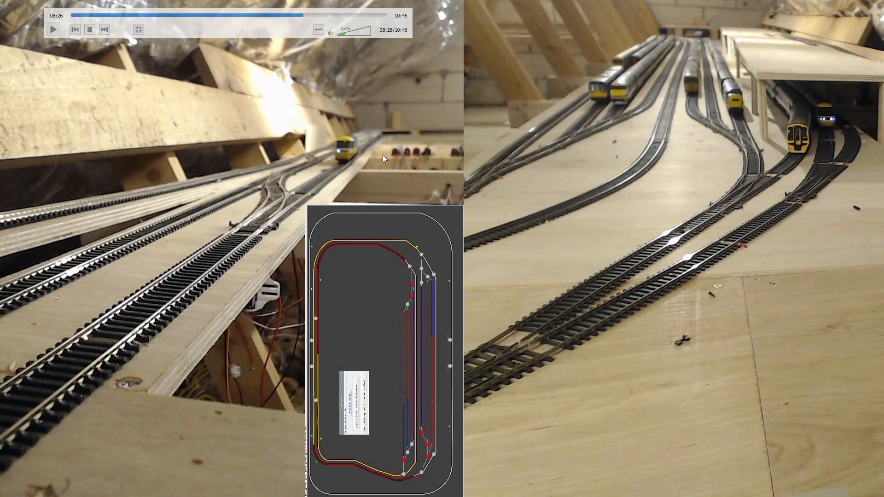
mouse_move(397, 471)
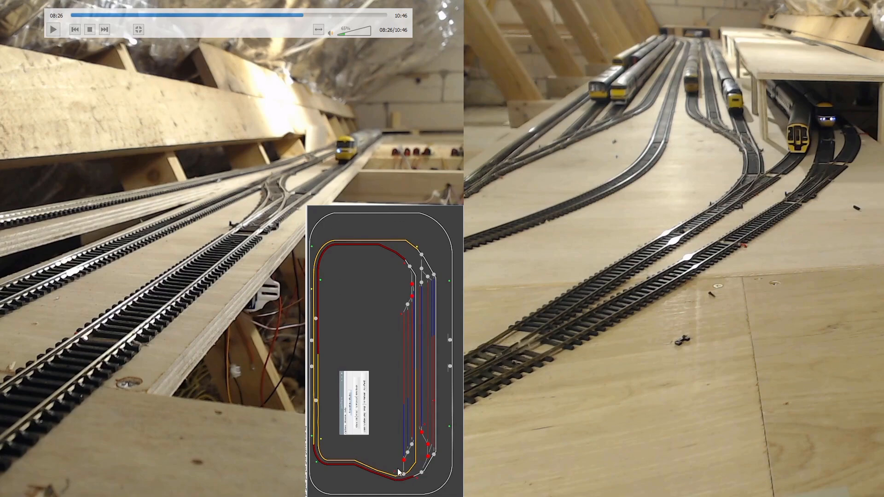
mouse_move(395, 469)
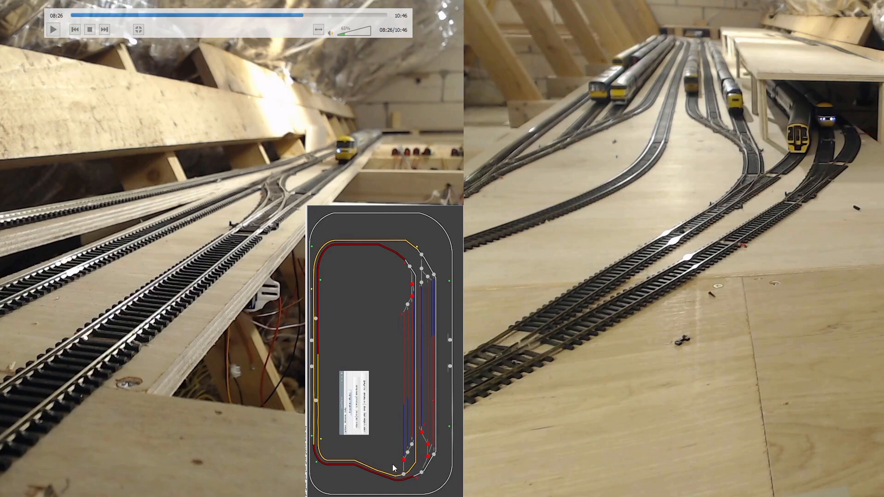
- Play and pause the recording at 08:39, then seek back to about 07:56
click(52, 29)
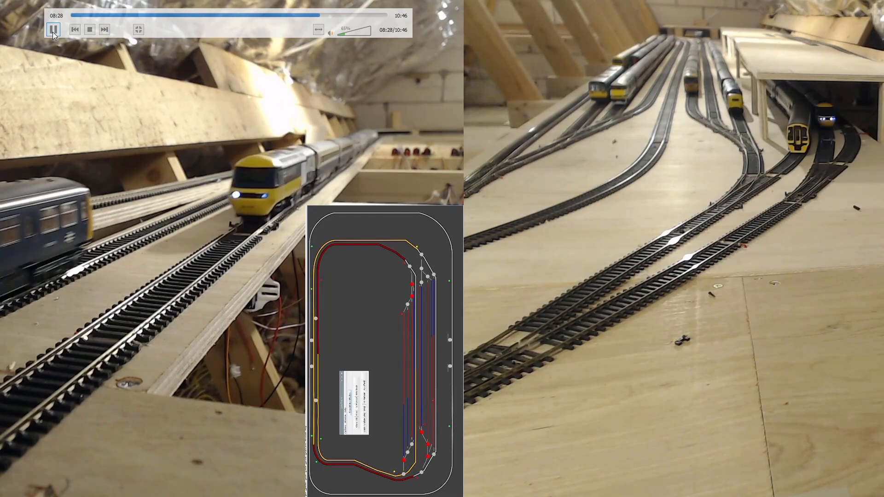
click(53, 29)
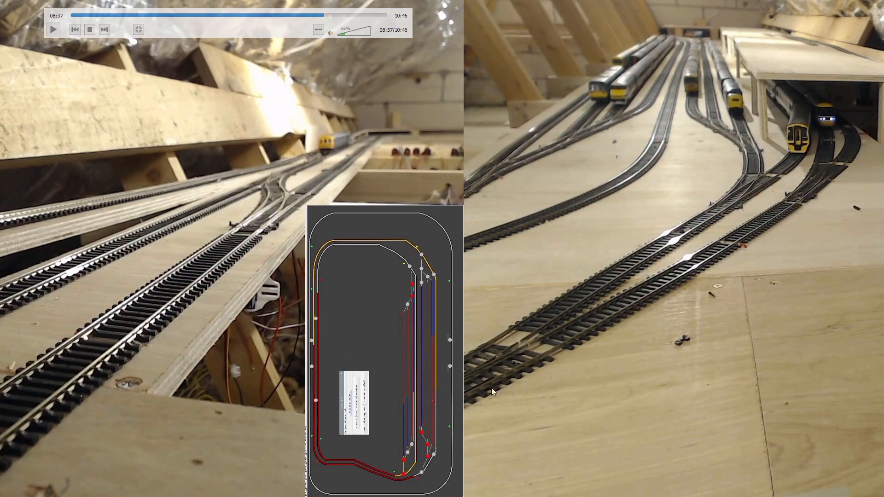
mouse_move(329, 304)
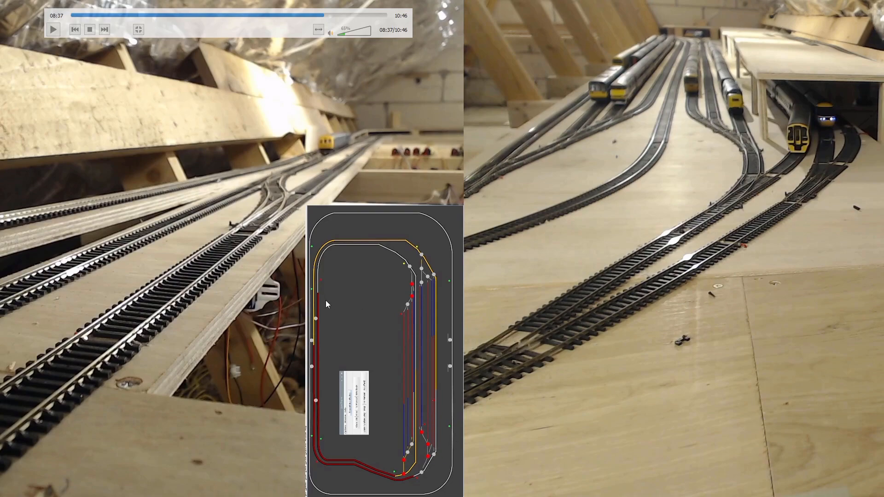
mouse_move(400, 483)
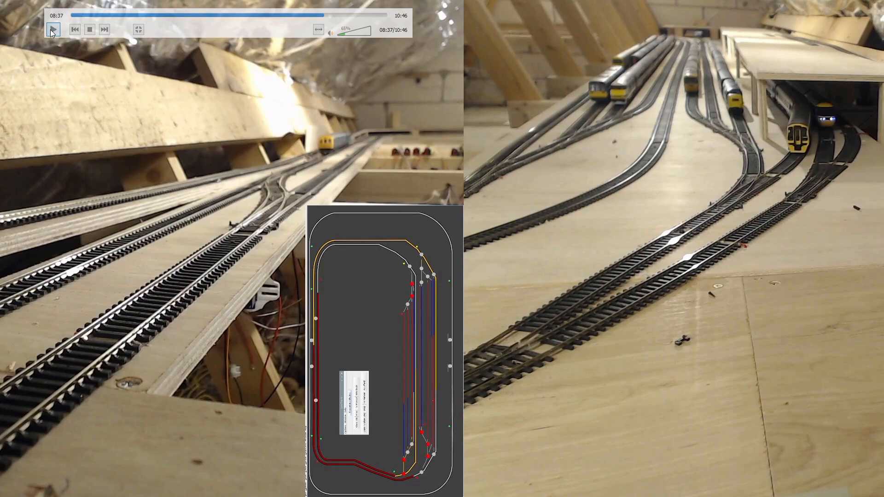
click(51, 29)
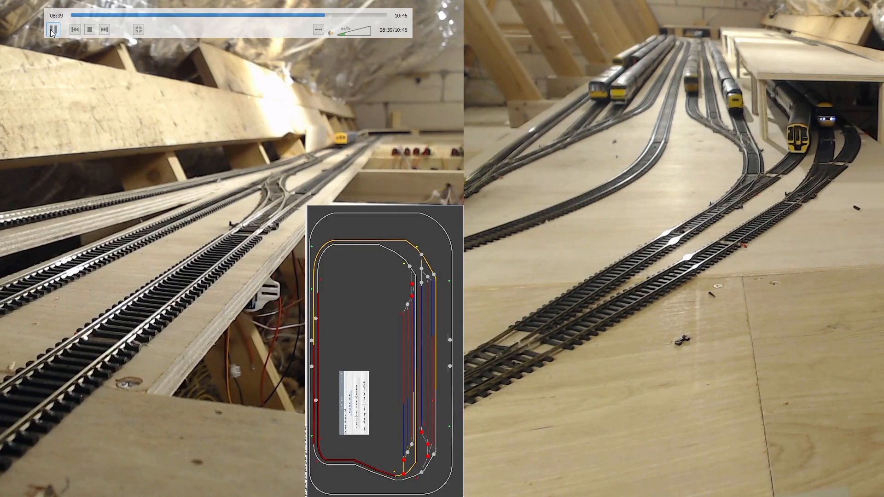
click(52, 29)
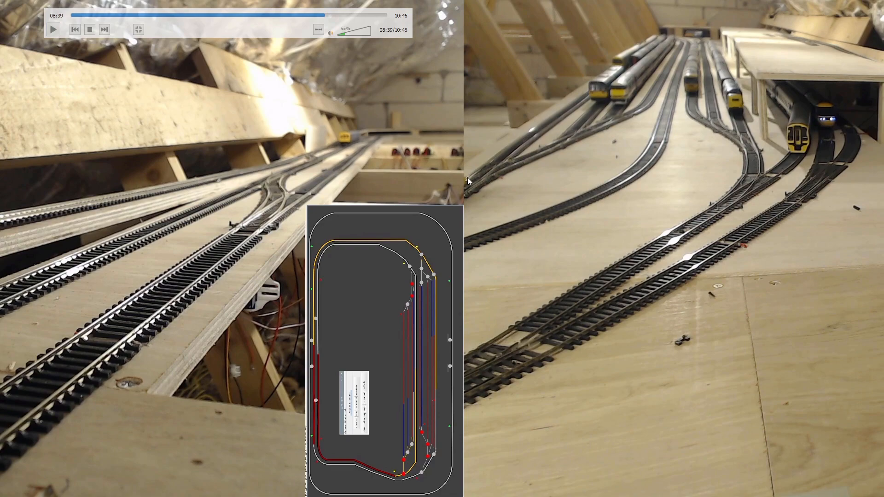
mouse_move(401, 459)
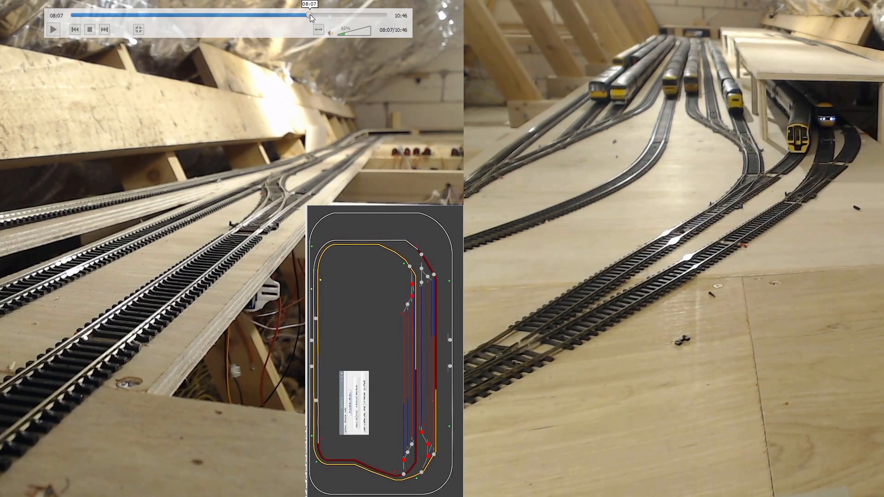
click(305, 15)
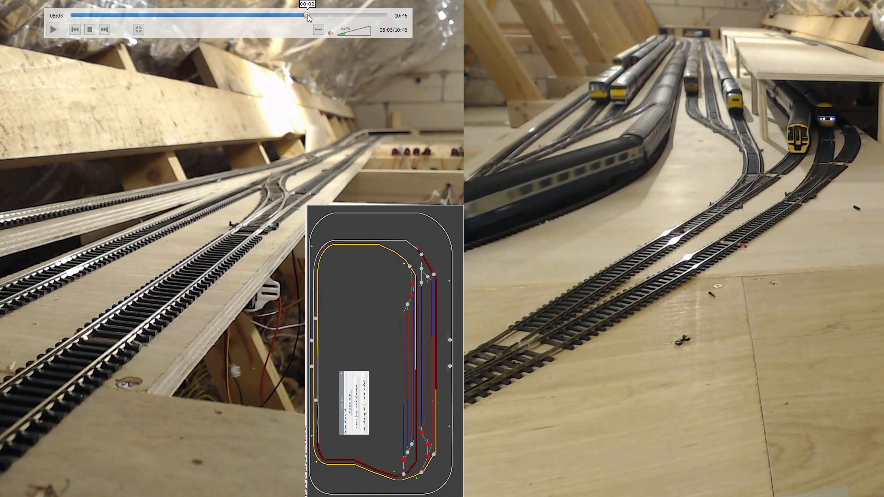
click(305, 16)
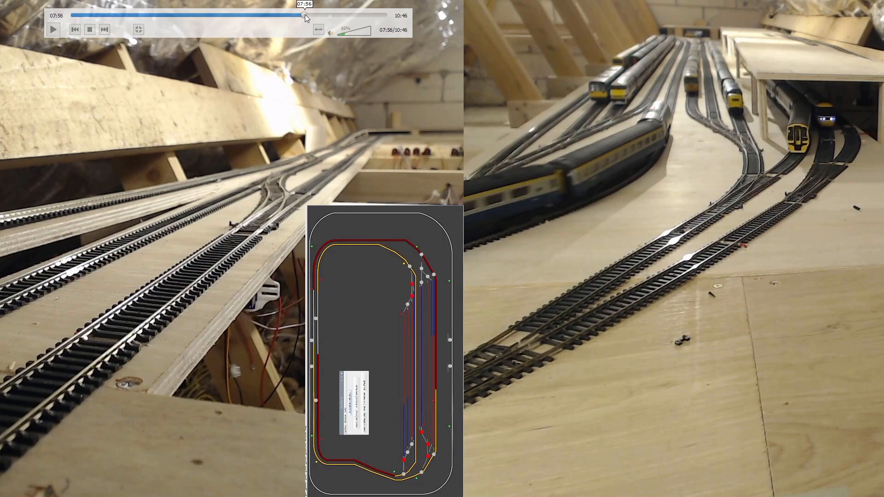
mouse_move(52, 29)
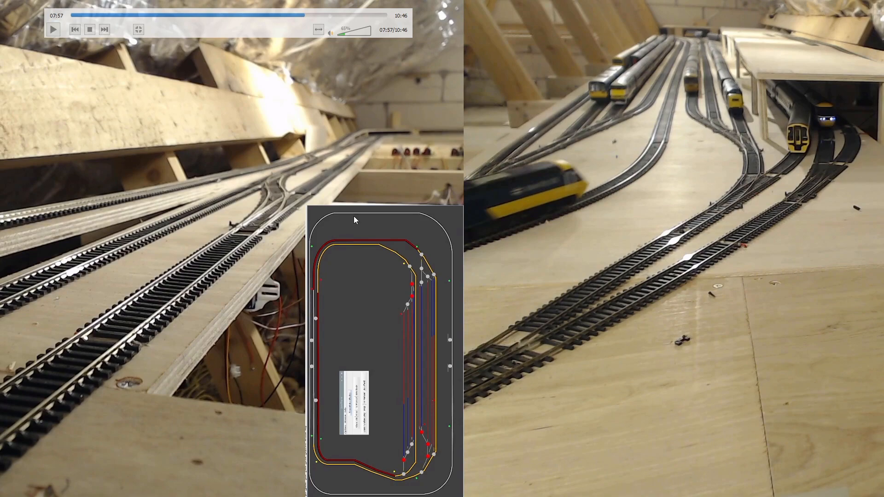
mouse_move(414, 468)
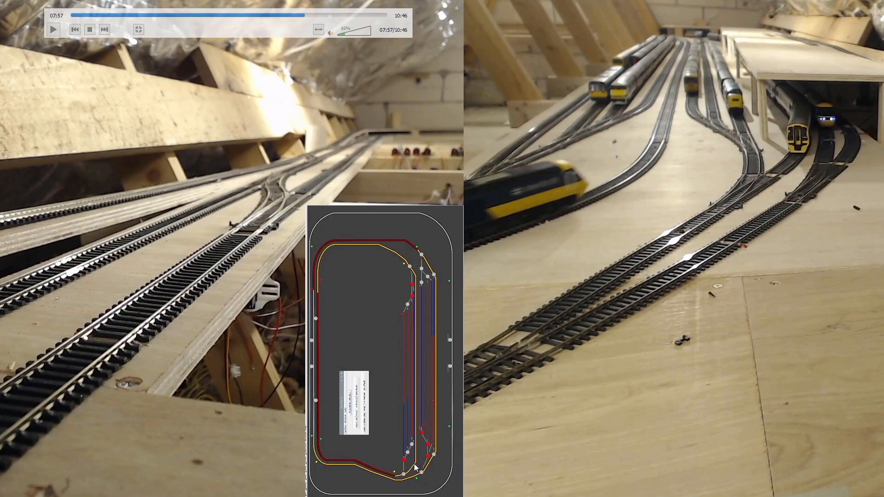
mouse_move(480, 387)
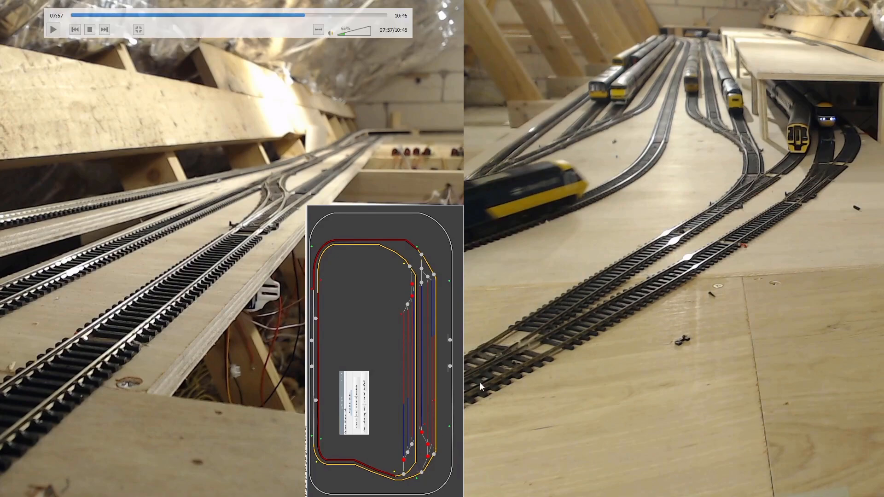
mouse_move(412, 453)
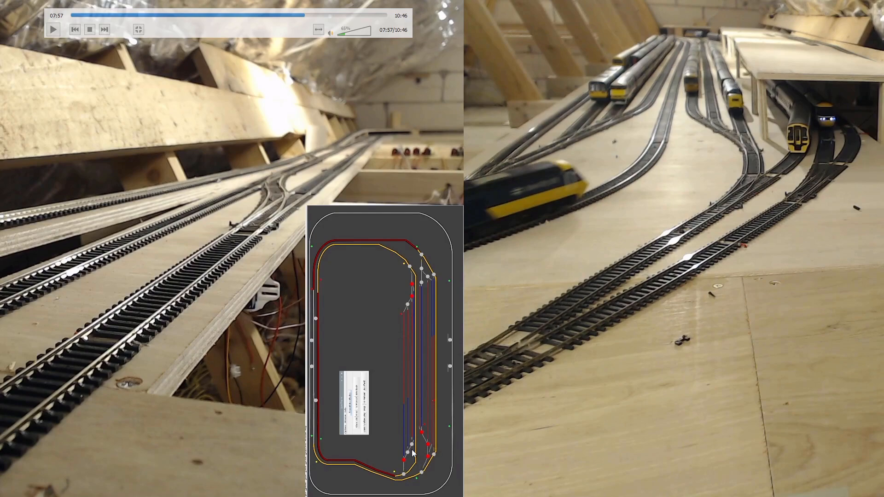
mouse_move(664, 118)
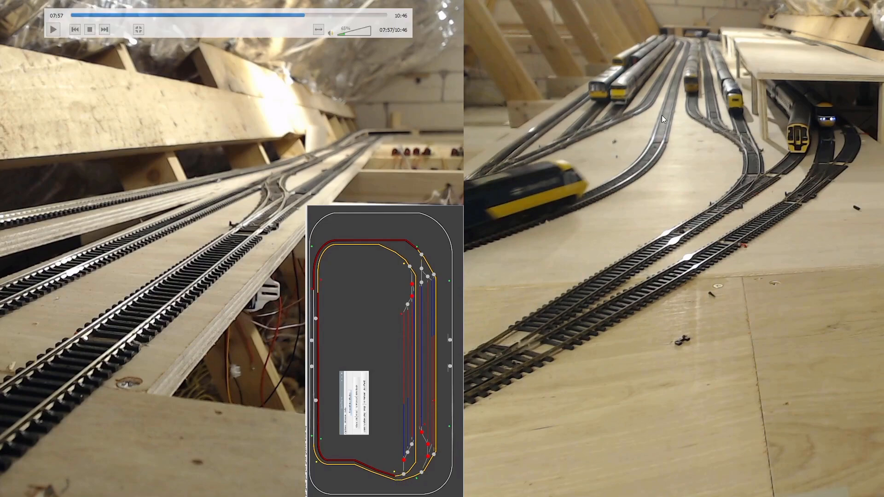
mouse_move(313, 151)
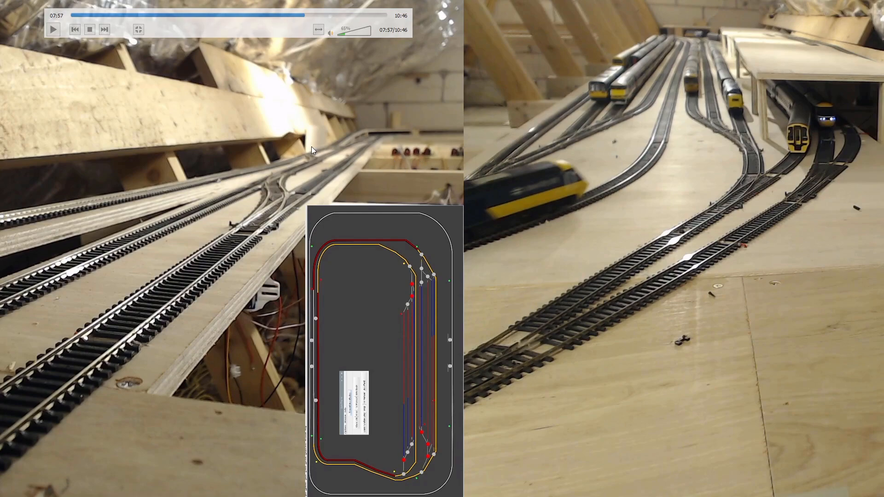
mouse_move(92, 66)
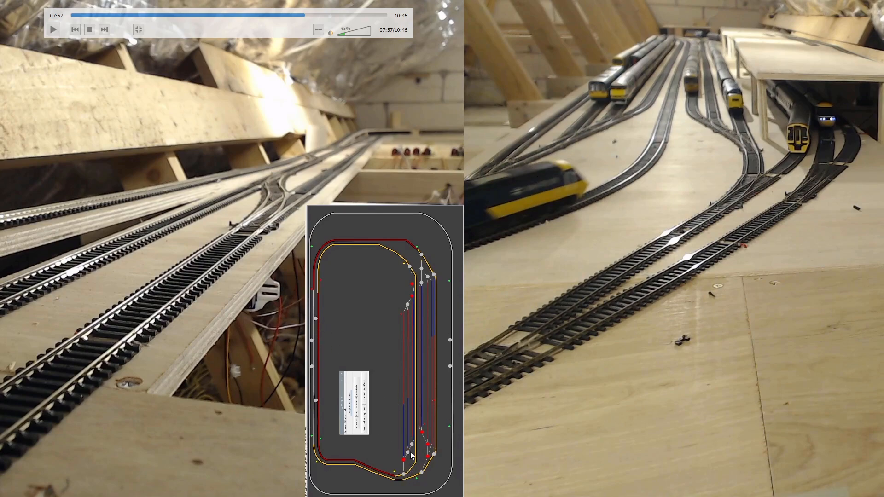
mouse_move(213, 108)
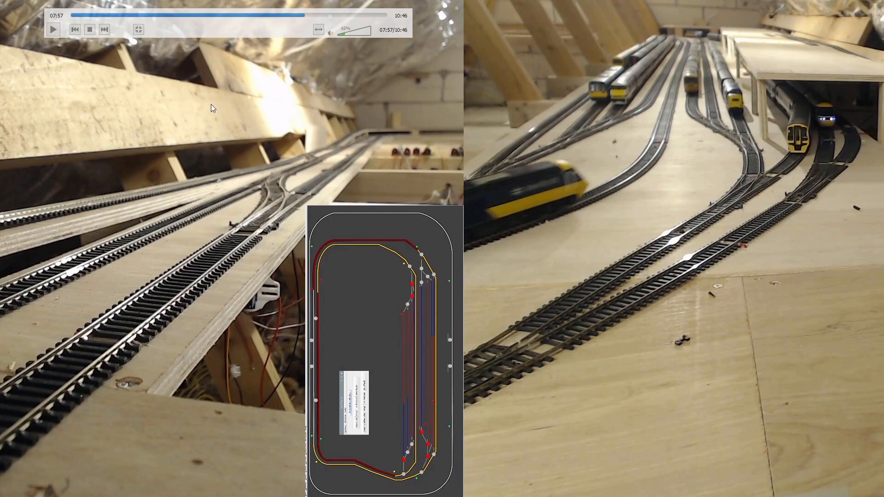
- Resume playback of the loft layout recording toward 08:02
click(52, 30)
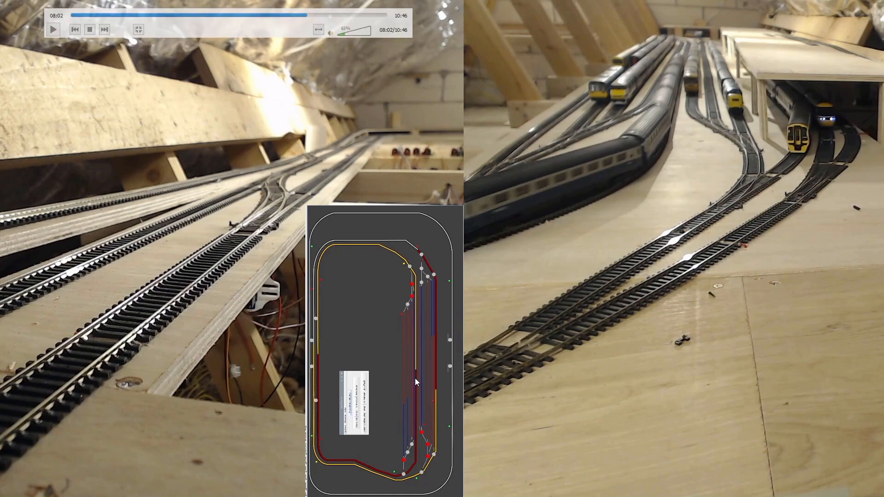
mouse_move(417, 381)
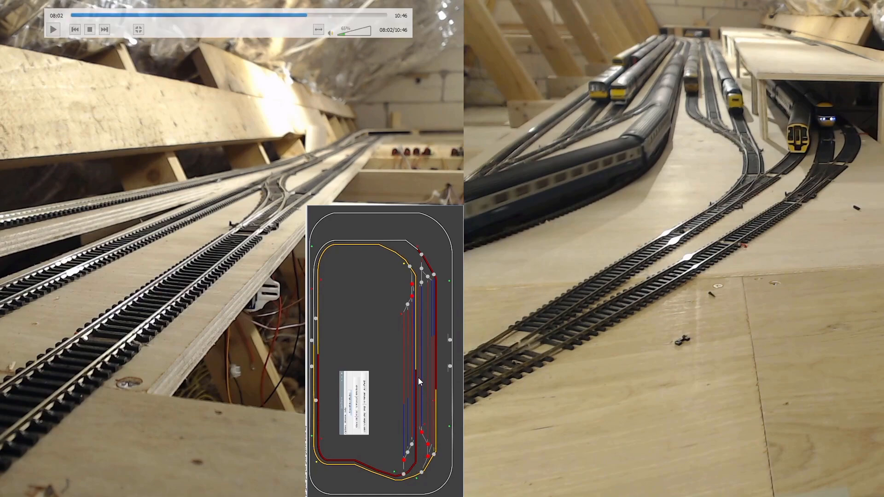
mouse_move(687, 27)
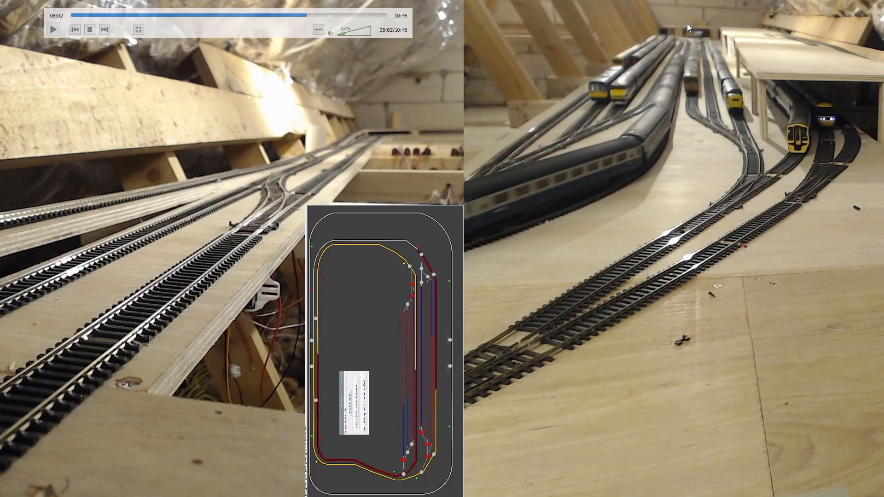
mouse_move(419, 379)
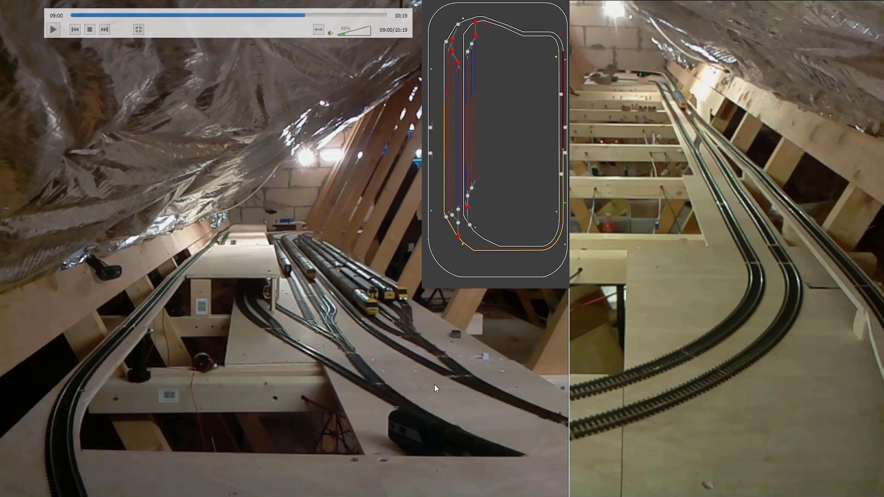
mouse_move(305, 17)
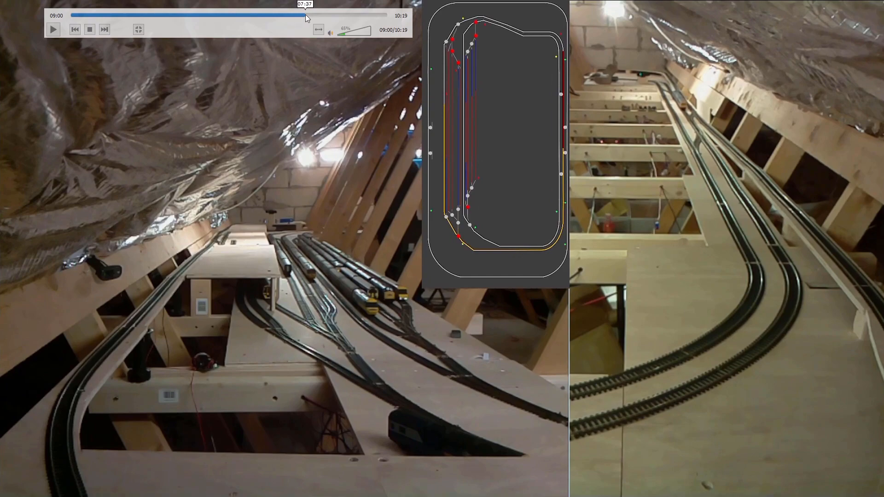
- Seek the second recording to 07:36 and play to 07:38 as the train passes
click(299, 16)
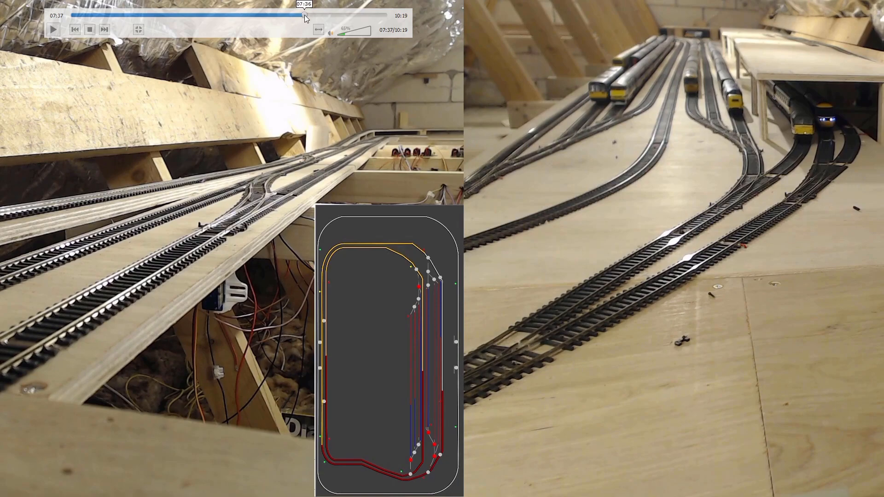
click(52, 30)
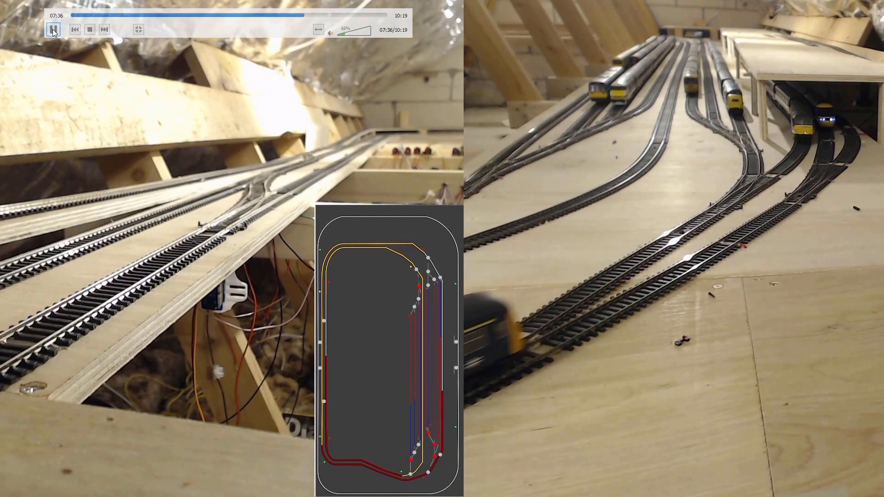
click(53, 29)
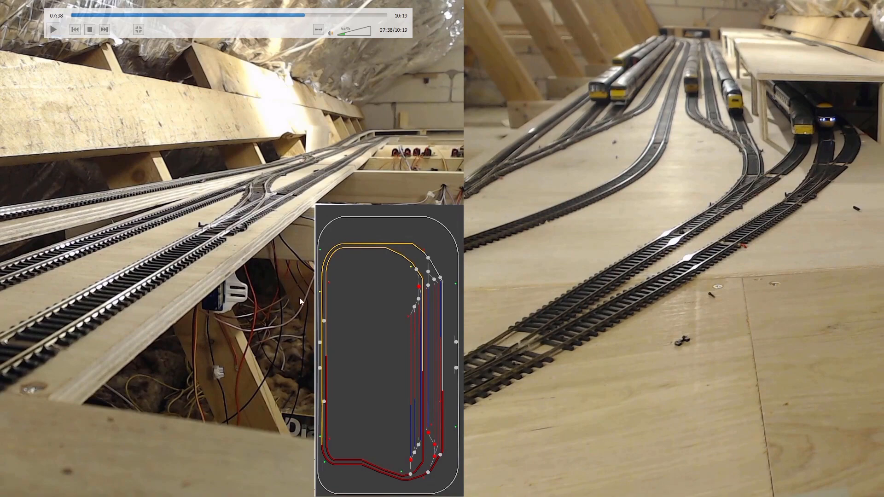
mouse_move(403, 449)
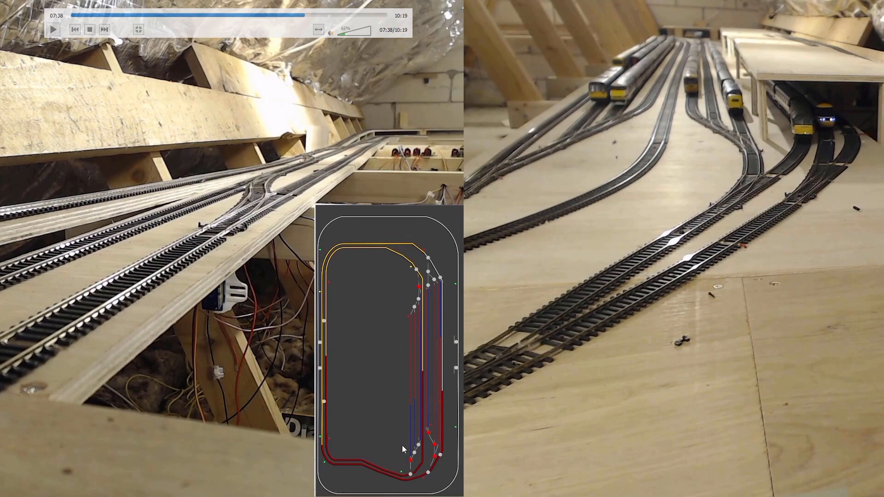
mouse_move(470, 246)
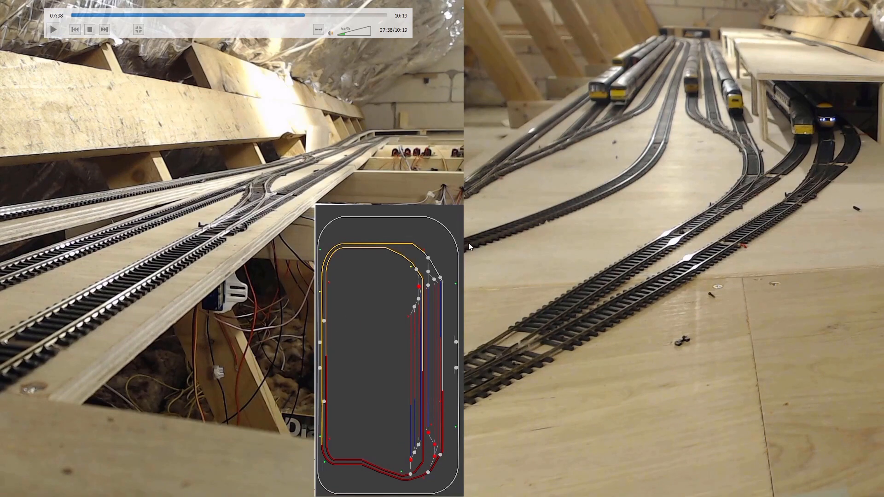
click(52, 30)
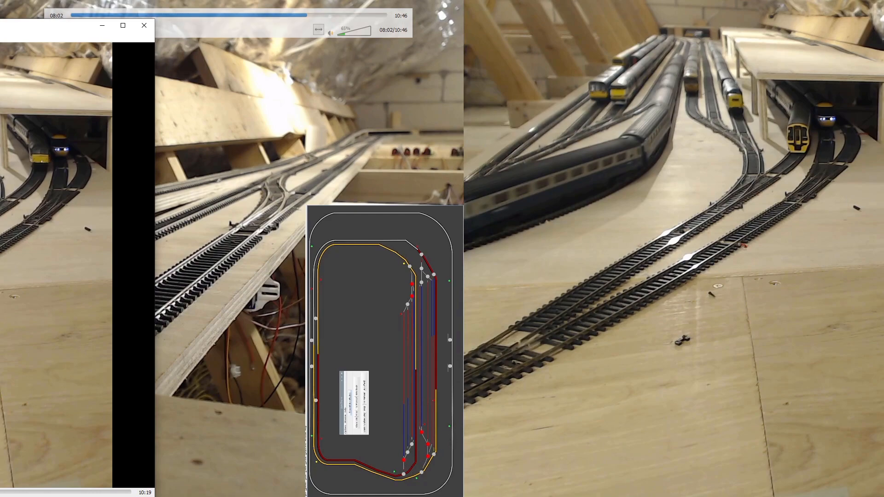
- Maximise the second VLC recording's window
click(123, 26)
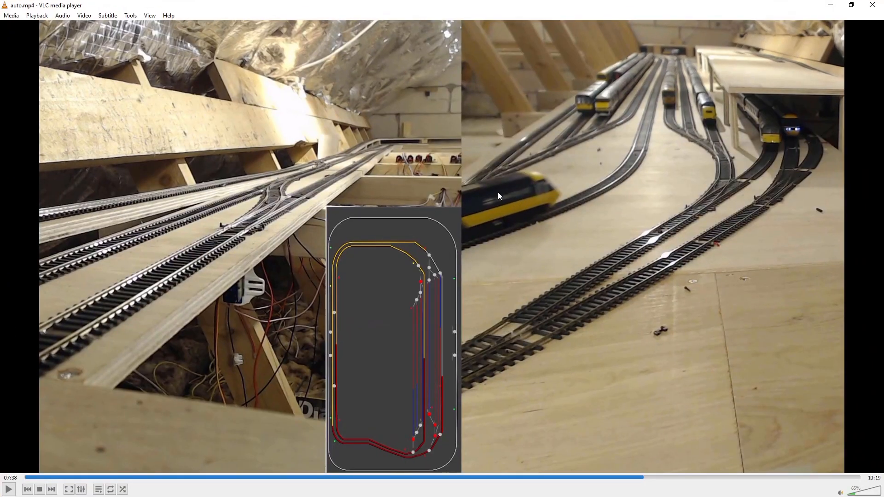
mouse_move(423, 432)
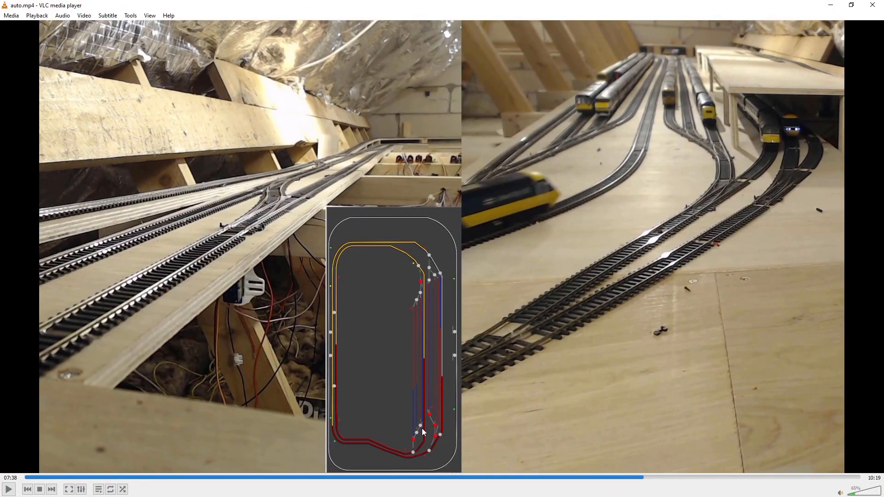
mouse_move(538, 163)
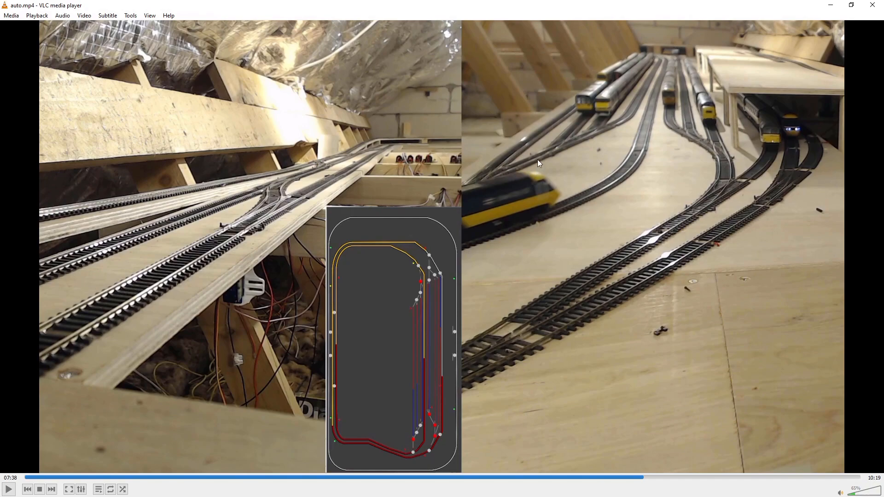
mouse_move(664, 103)
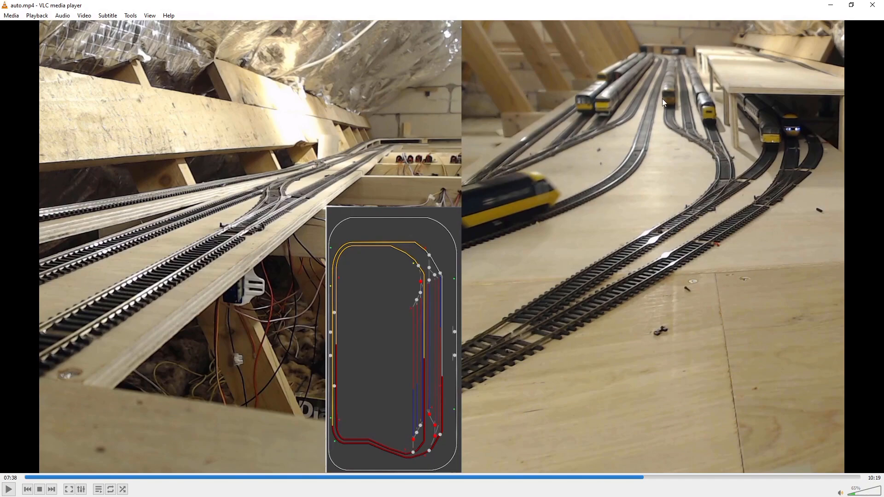
mouse_move(540, 207)
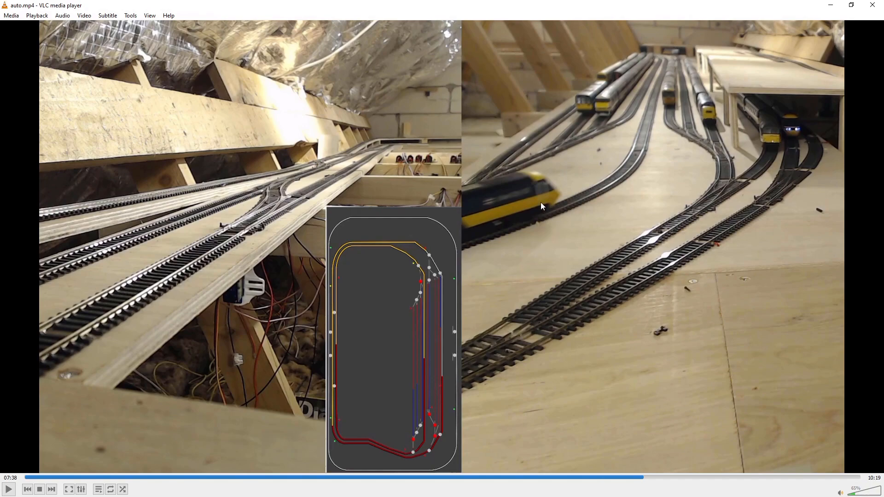
mouse_move(407, 388)
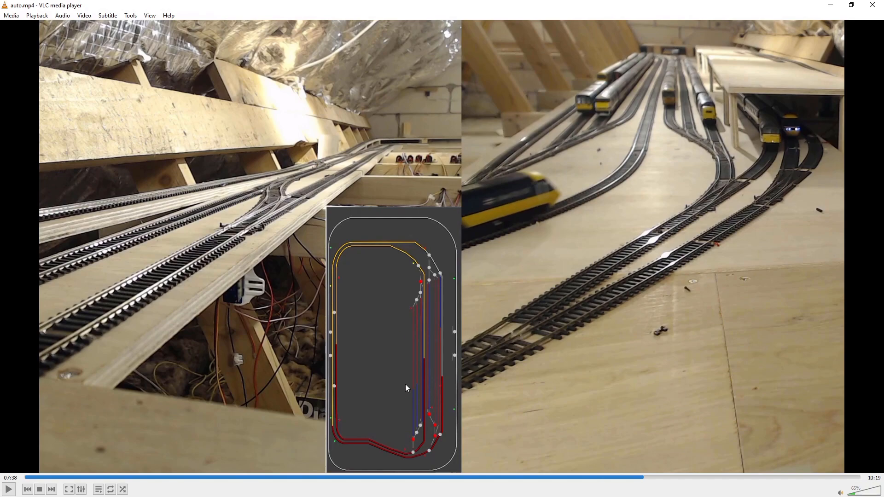
mouse_move(107, 447)
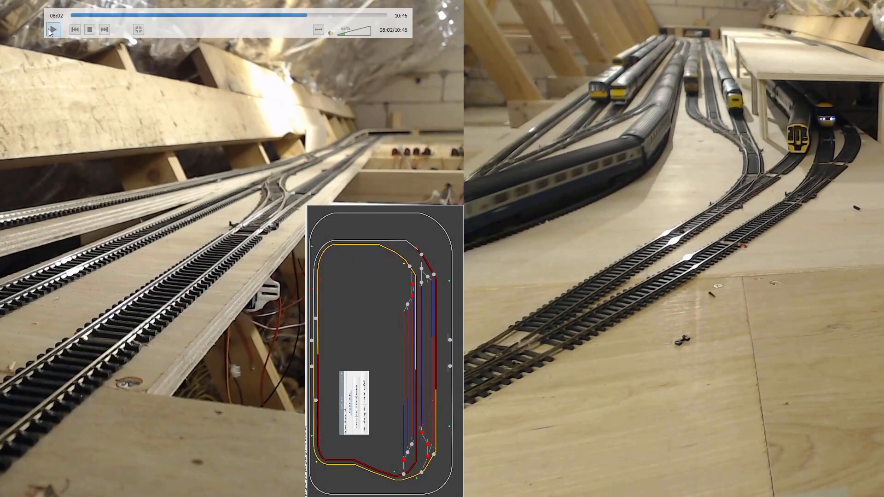
- Play the 10:46 recording from 08:02 and pause at 08:36 as the express passes
click(53, 29)
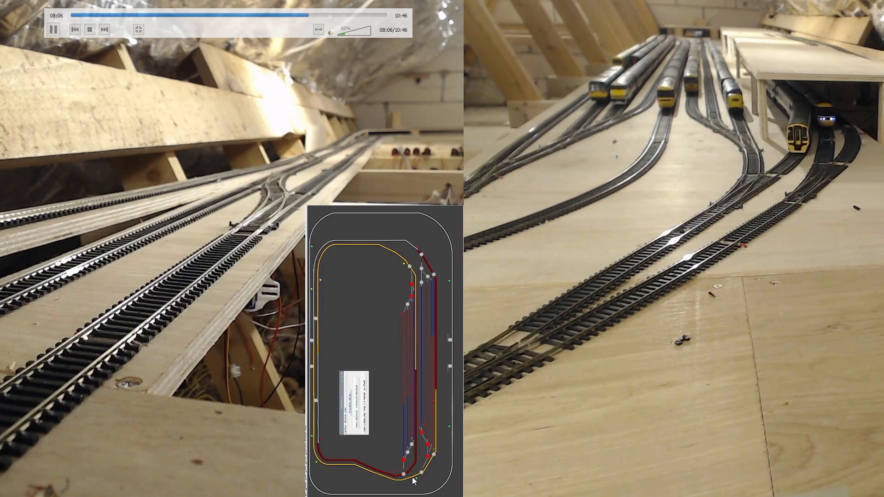
click(53, 29)
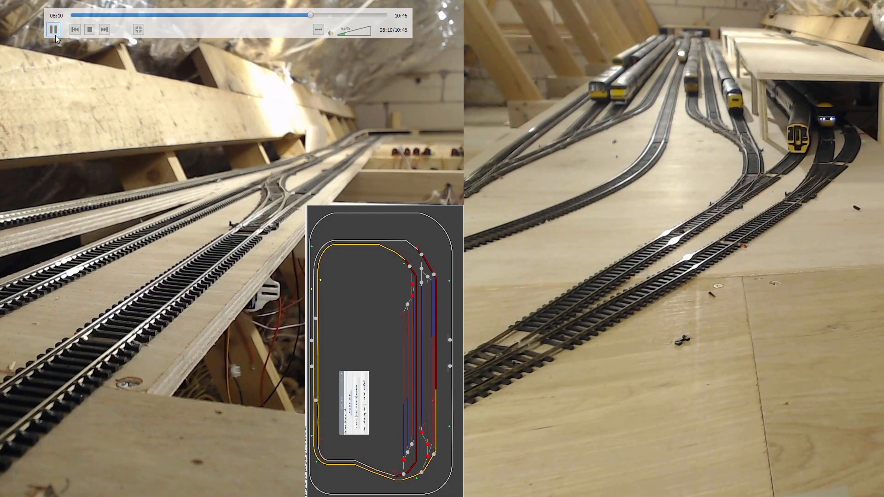
mouse_move(55, 30)
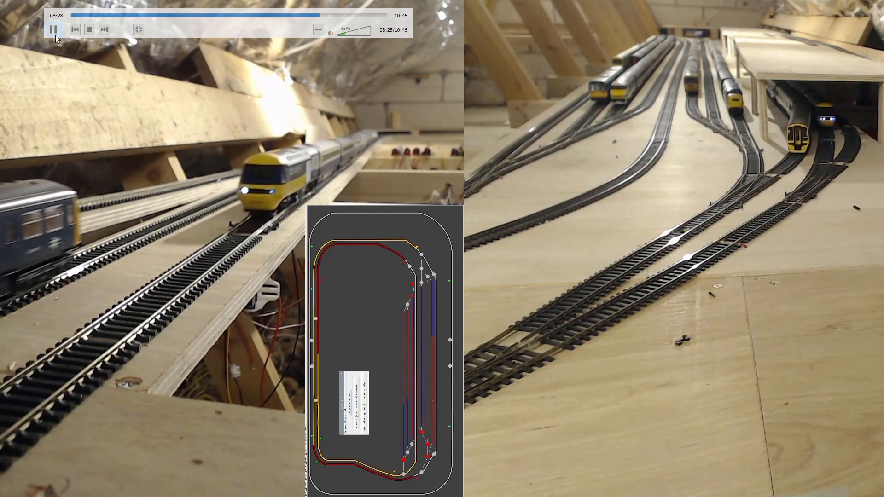
click(53, 30)
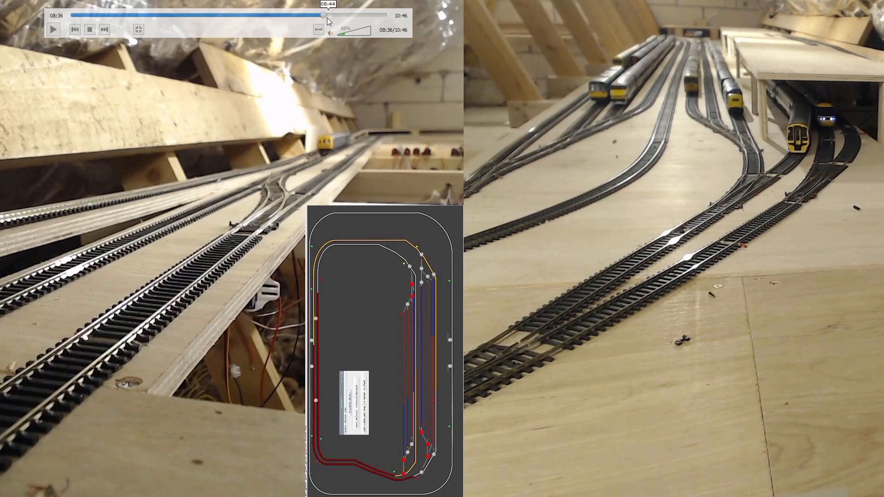
- Briefly resume the 10:46 recording, then pause it at 08:37
click(52, 30)
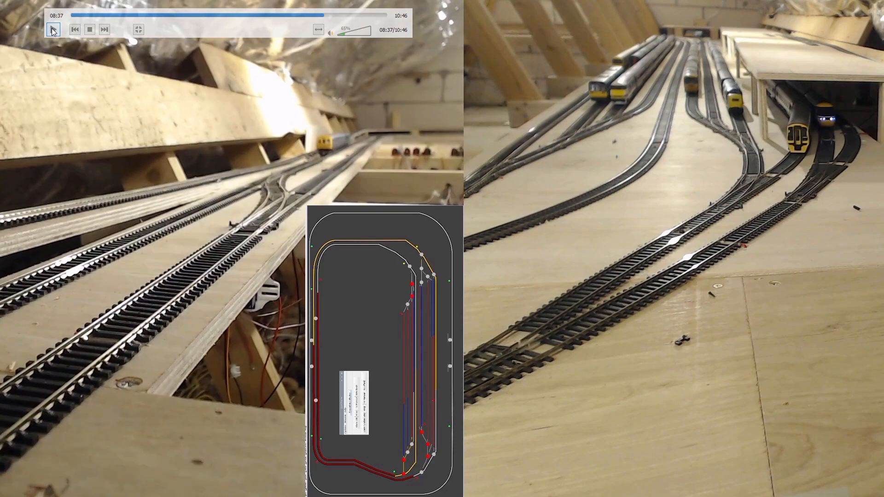
click(52, 30)
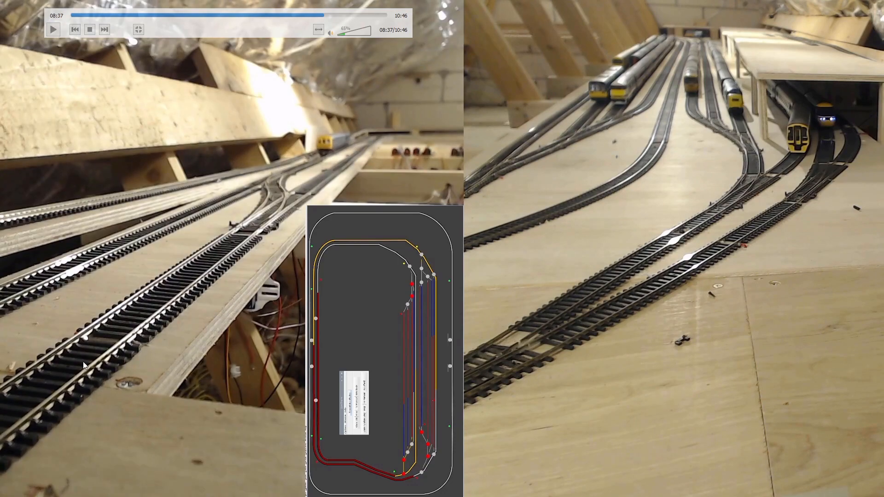
mouse_move(571, 149)
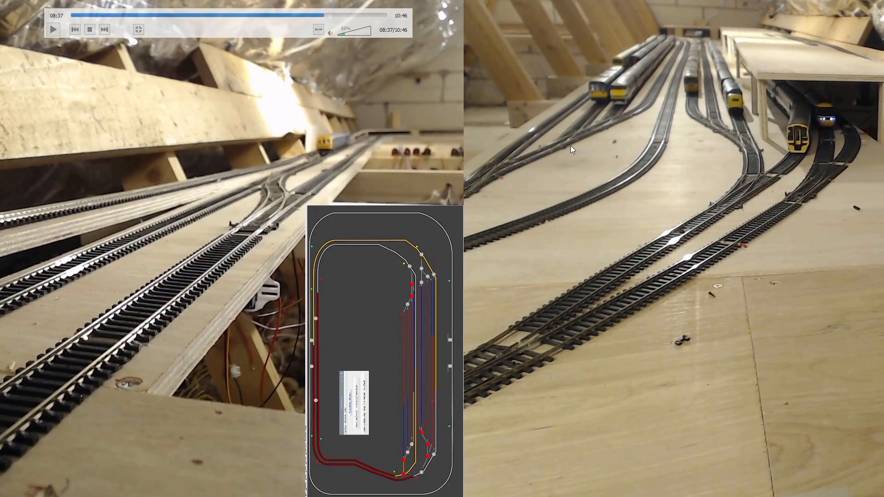
mouse_move(410, 465)
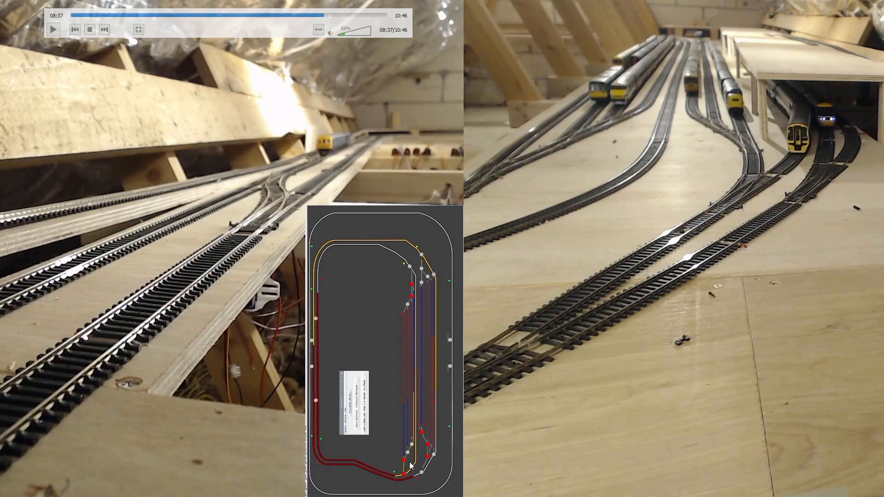
mouse_move(405, 475)
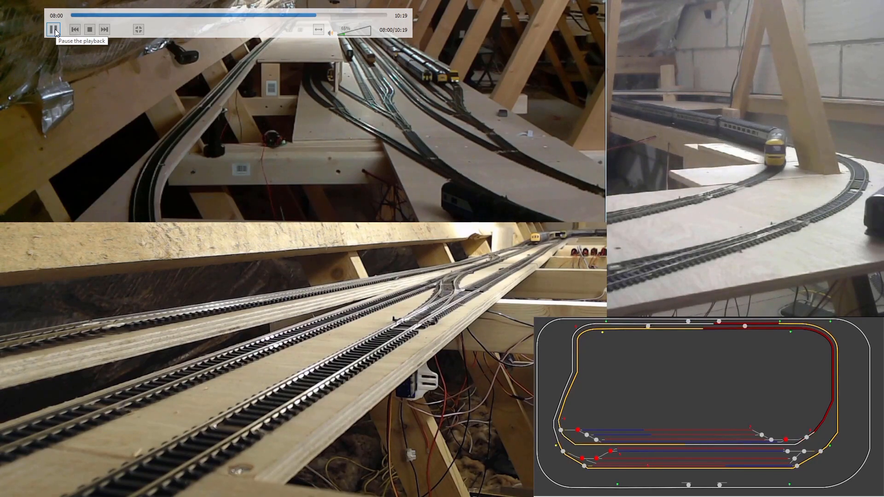
- Pause the 10:19 four-view recording at 08:01 with the express on the curve
click(55, 29)
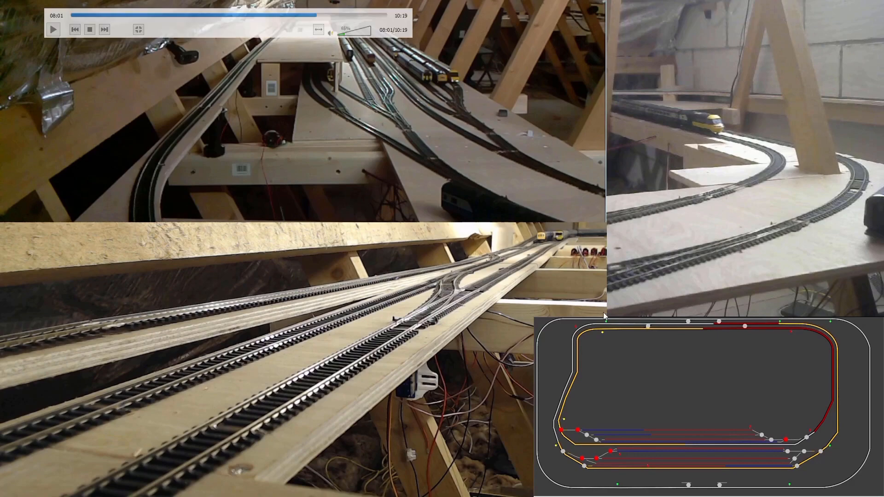
mouse_move(540, 161)
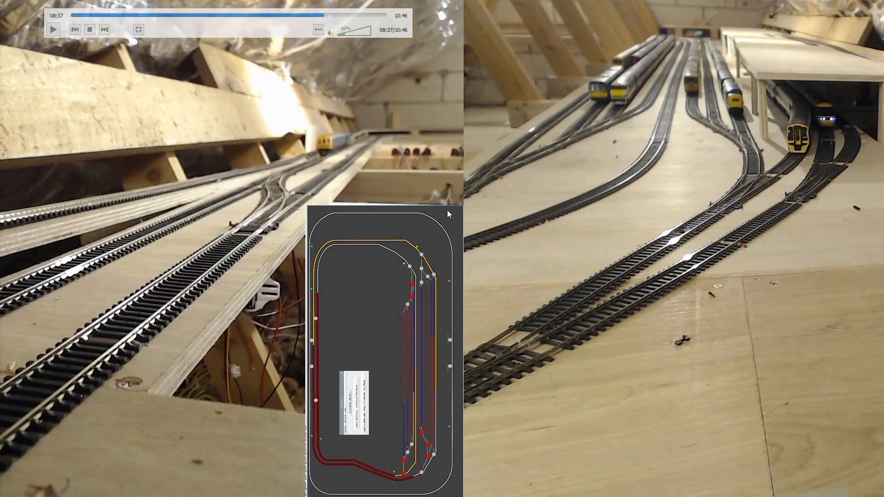
mouse_move(495, 278)
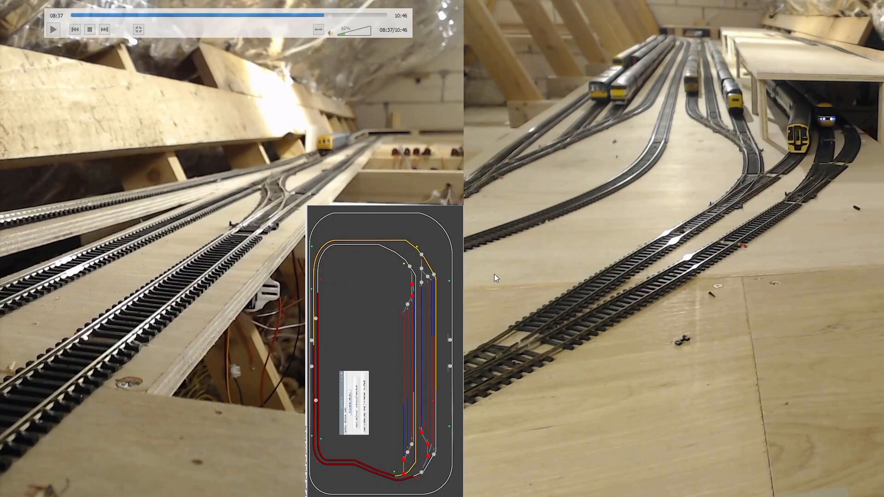
mouse_move(469, 191)
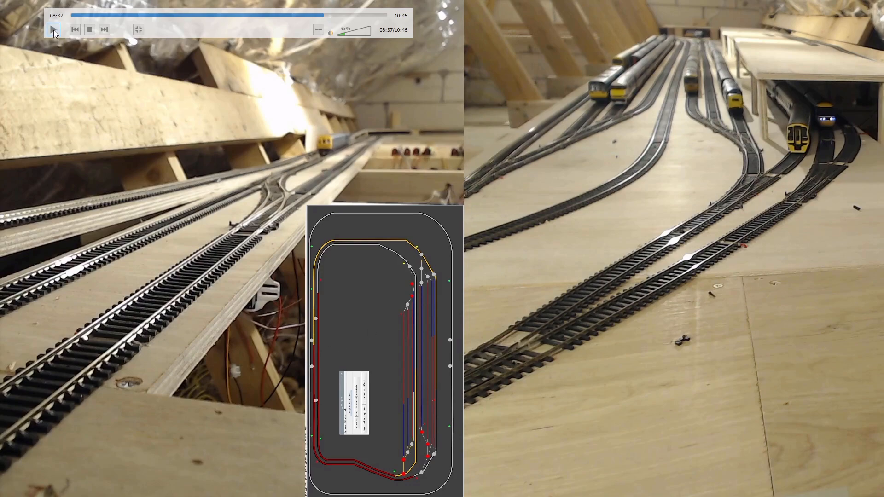
- Play the 10:46 recording briefly and pause it at 08:38
click(53, 29)
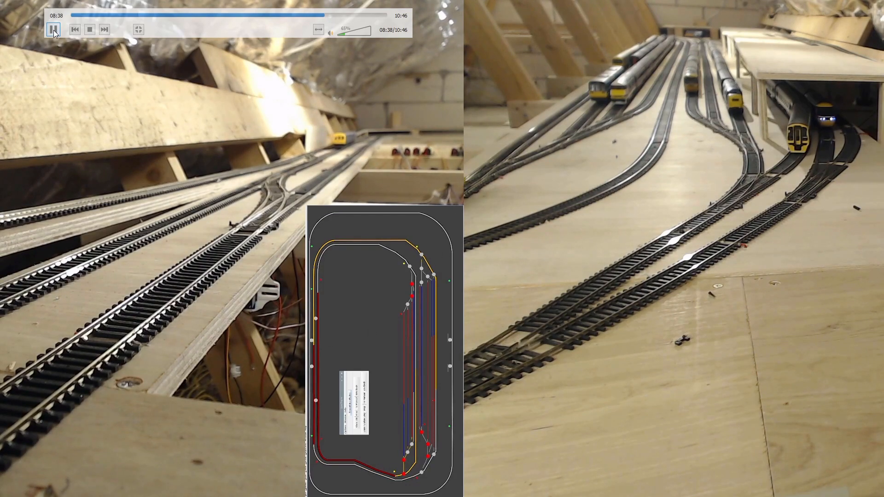
click(52, 30)
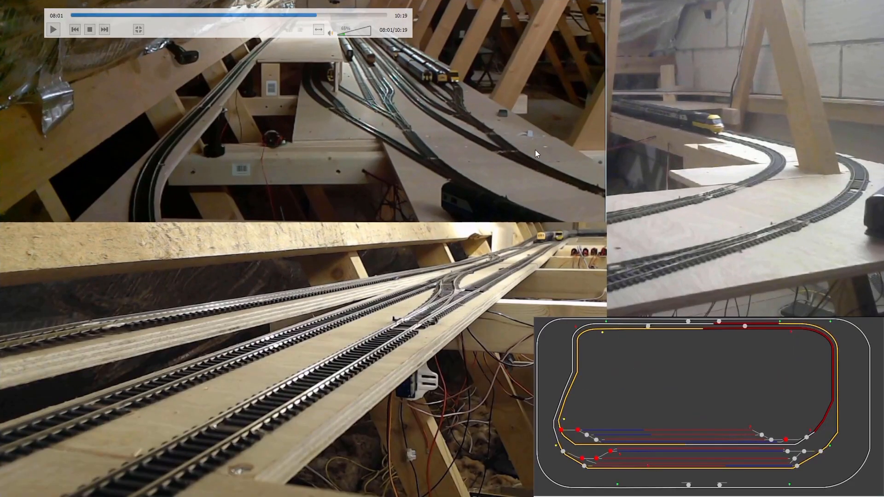
mouse_move(517, 265)
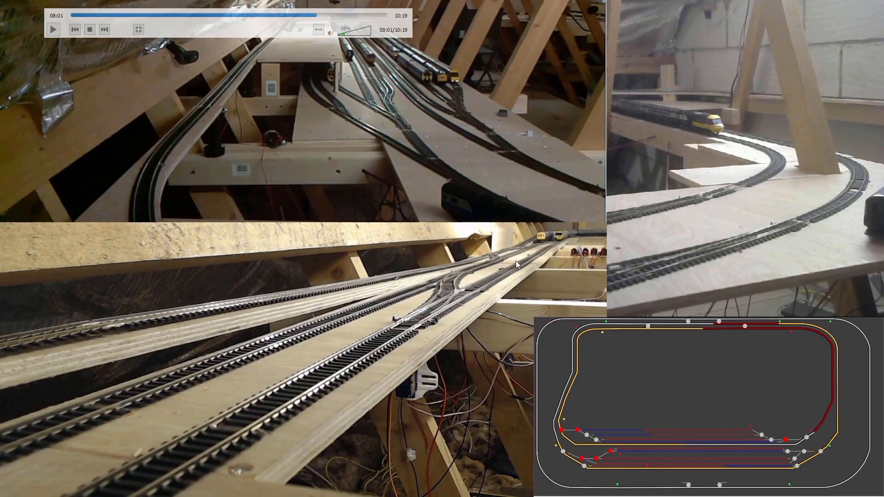
mouse_move(152, 177)
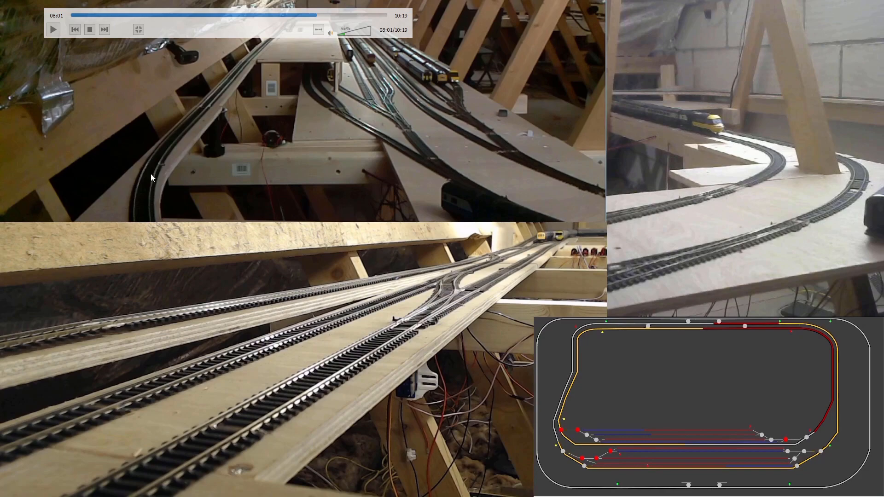
mouse_move(555, 242)
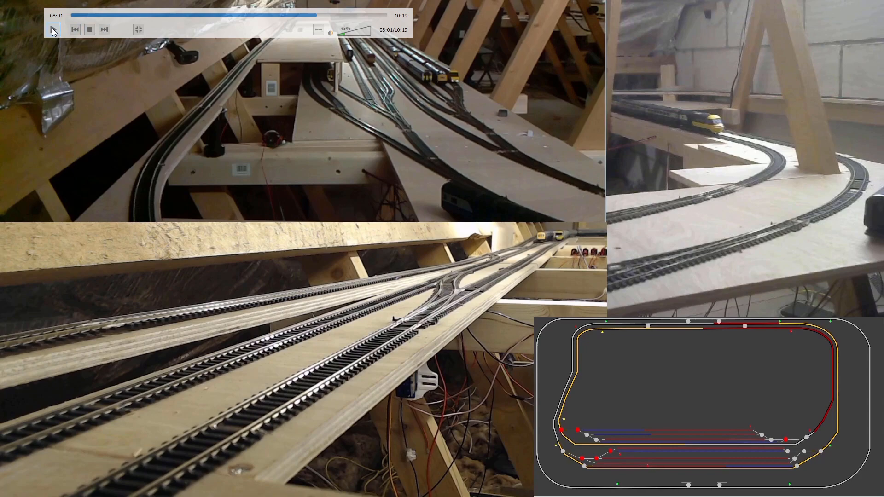
- Resume playback of the 10:19 recording from 08:01
click(53, 29)
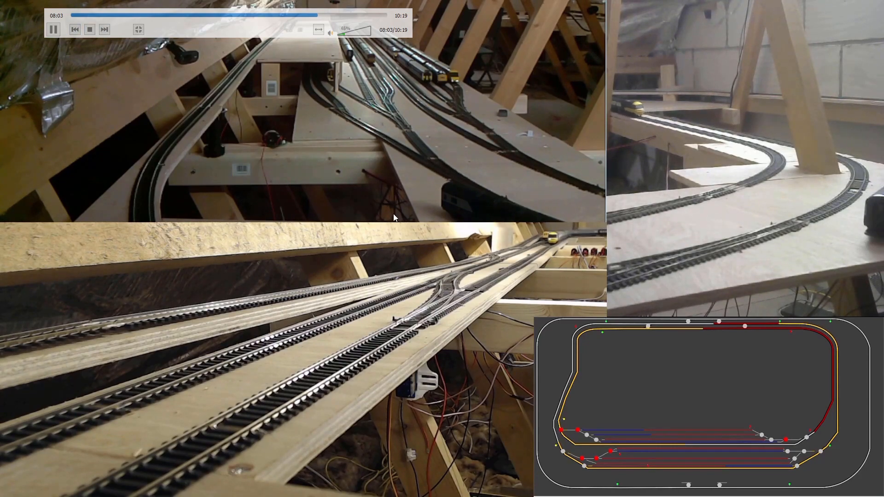